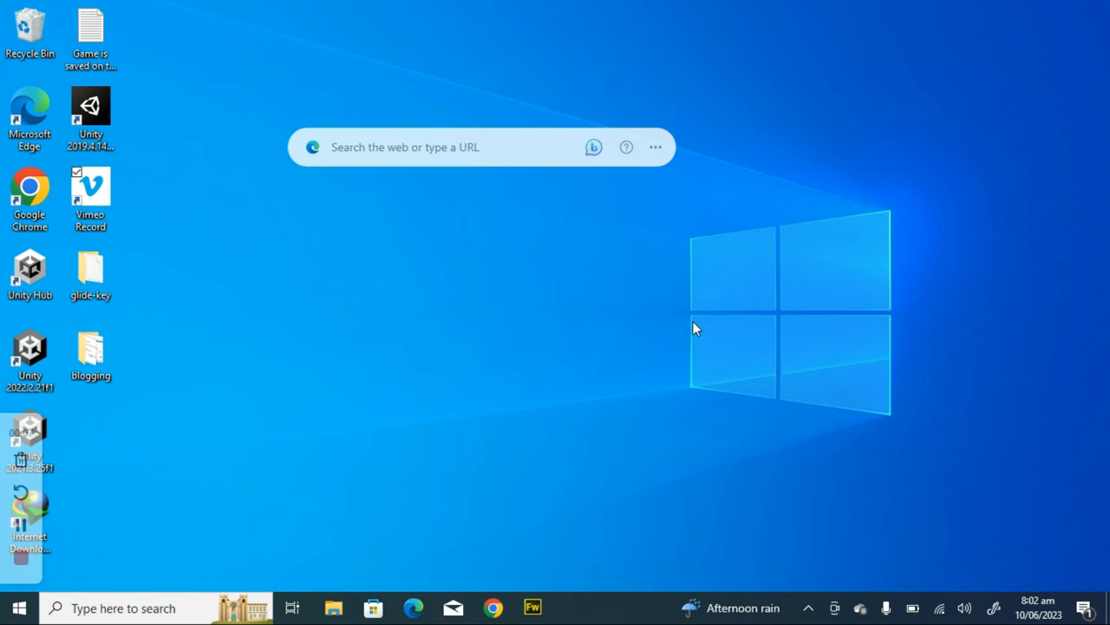
pyautogui.moveTo(472, 436)
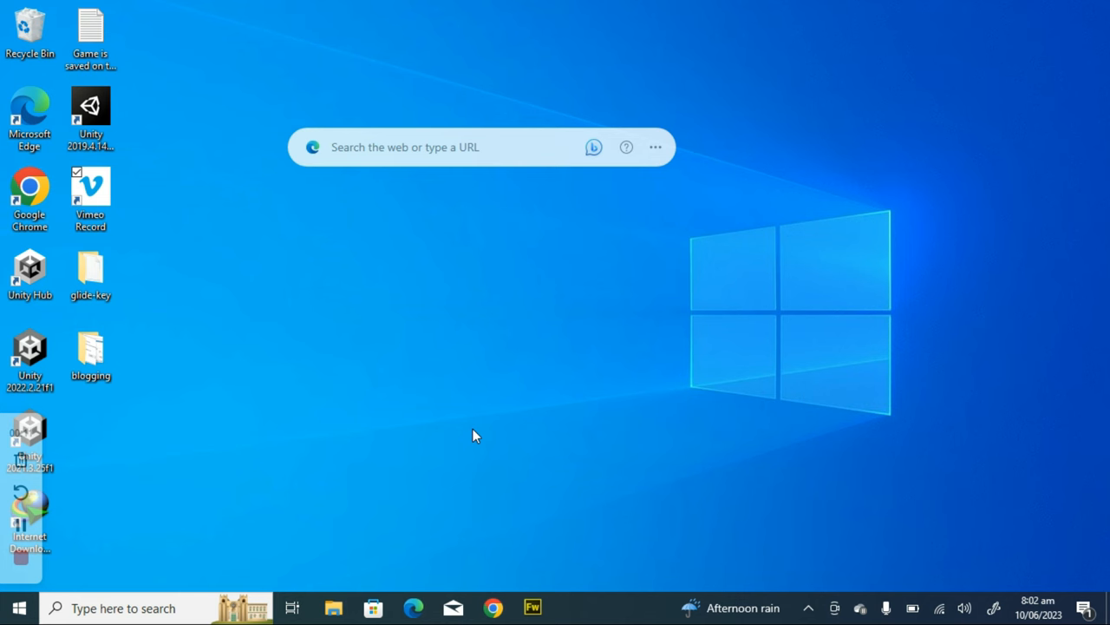
pyautogui.moveTo(333, 607)
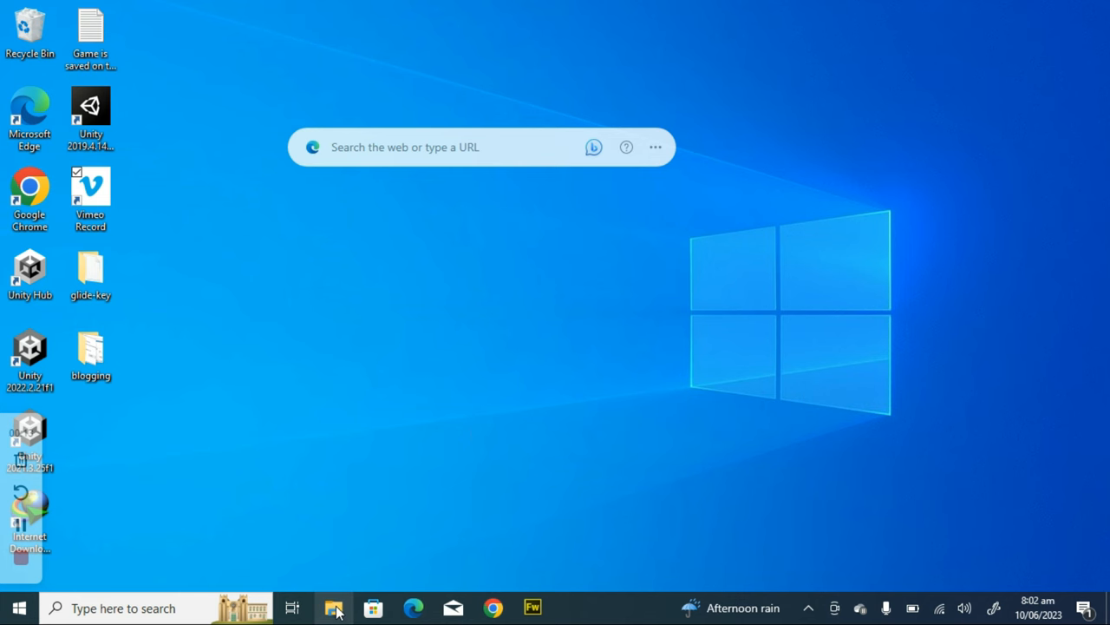
# Browse to This PC in File Explorer and open Local Disk (C:).
pyautogui.click(333, 607)
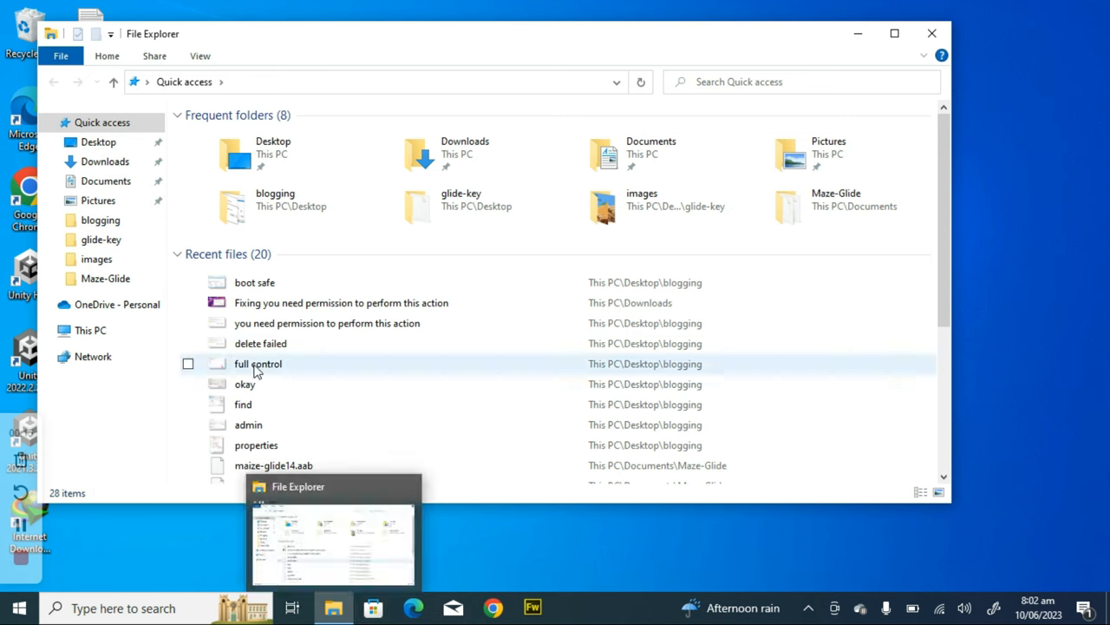
pyautogui.click(90, 330)
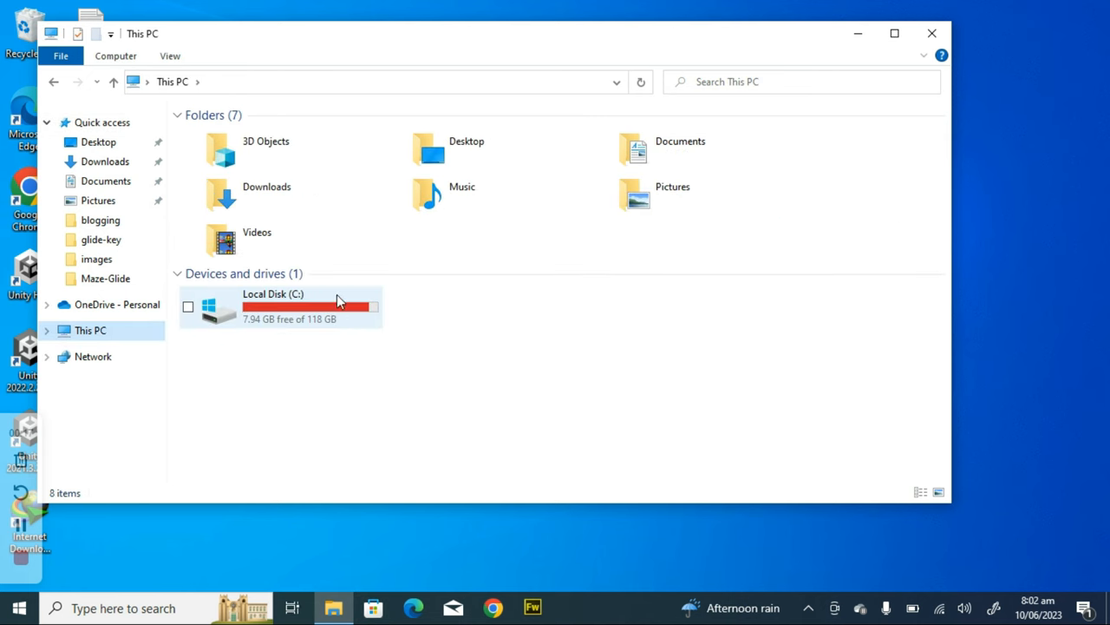
pyautogui.moveTo(274, 333)
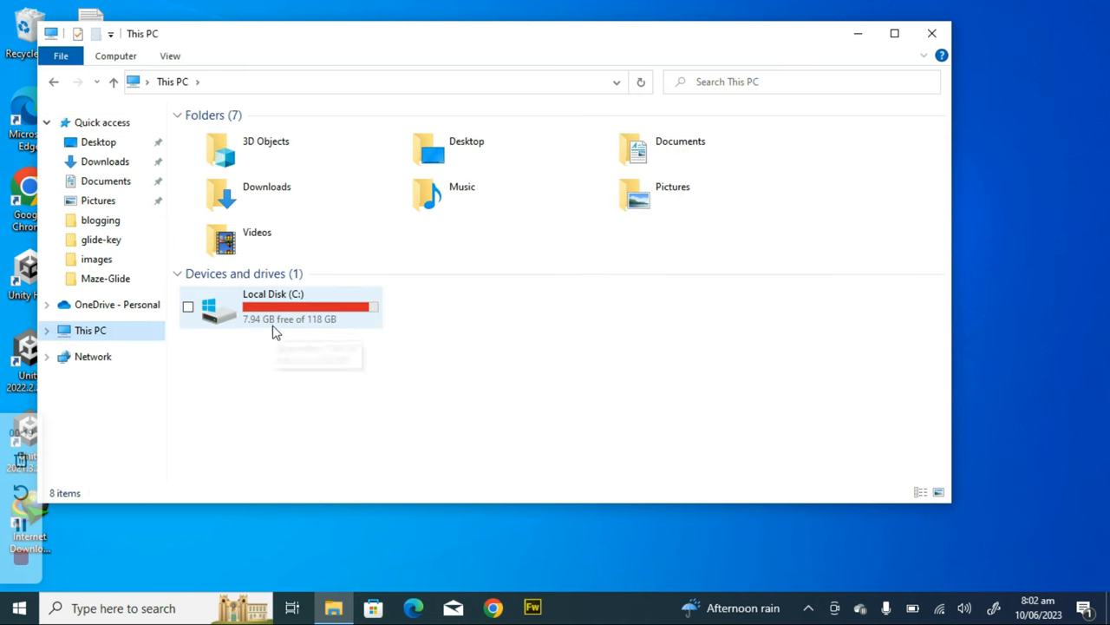
pyautogui.moveTo(299, 338)
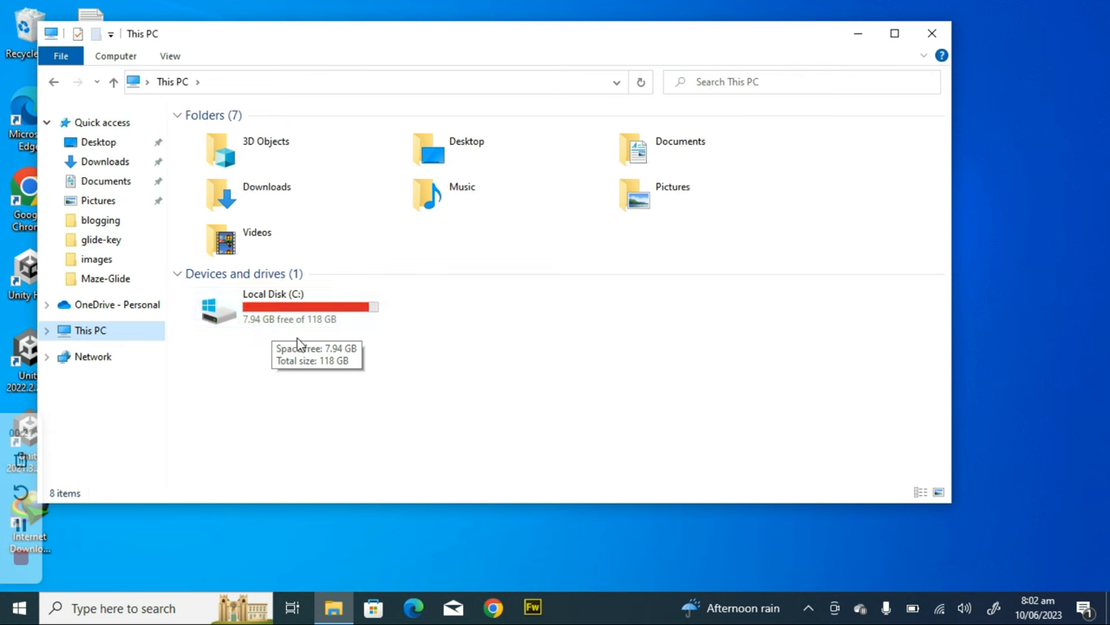
pyautogui.click(275, 309)
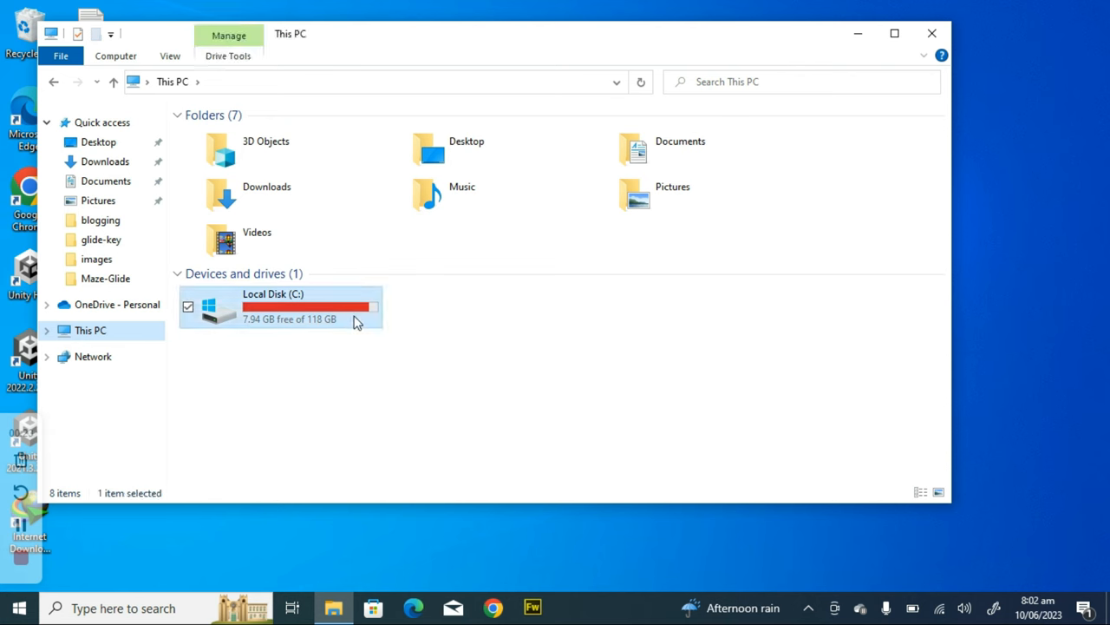
pyautogui.doubleClick(274, 306)
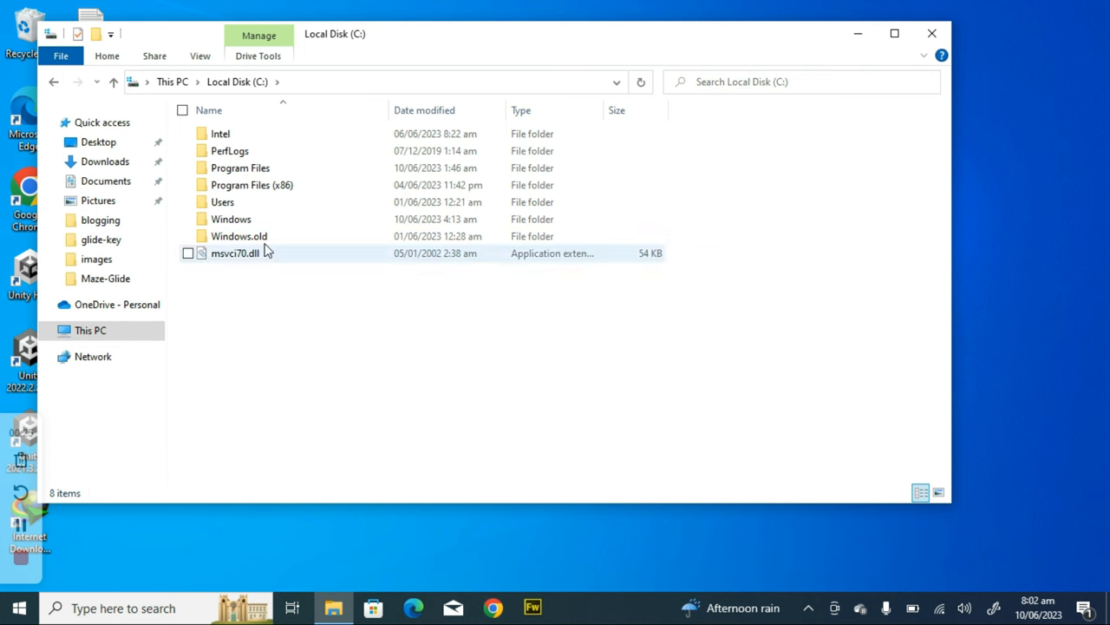
# Bring up the Properties of the Windows.old folder from its context menu.
pyautogui.rightClick(240, 236)
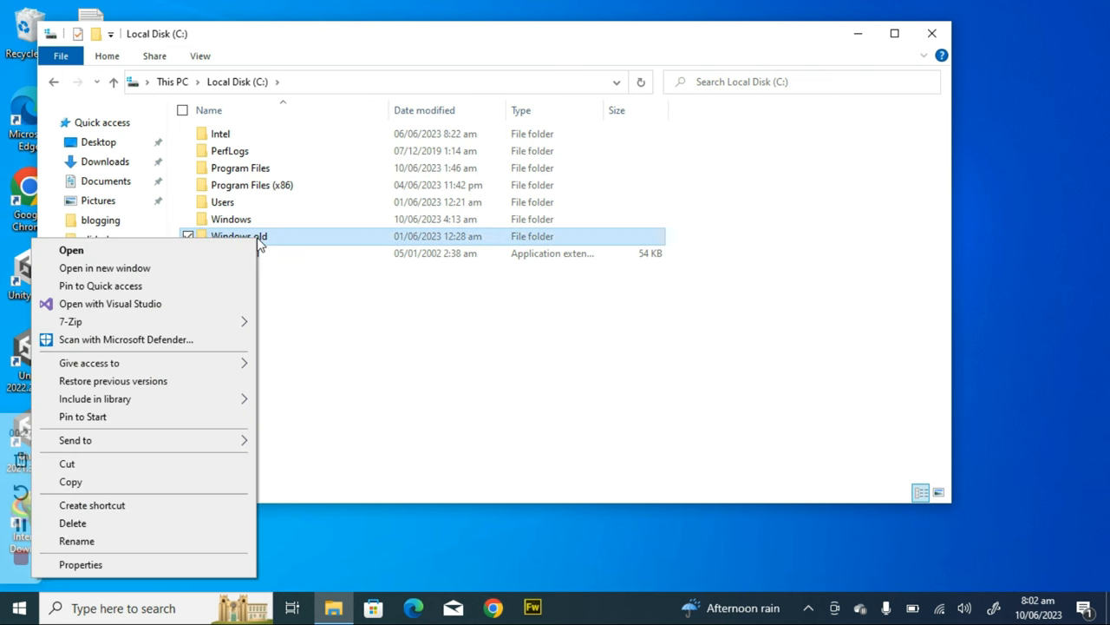
pyautogui.click(79, 564)
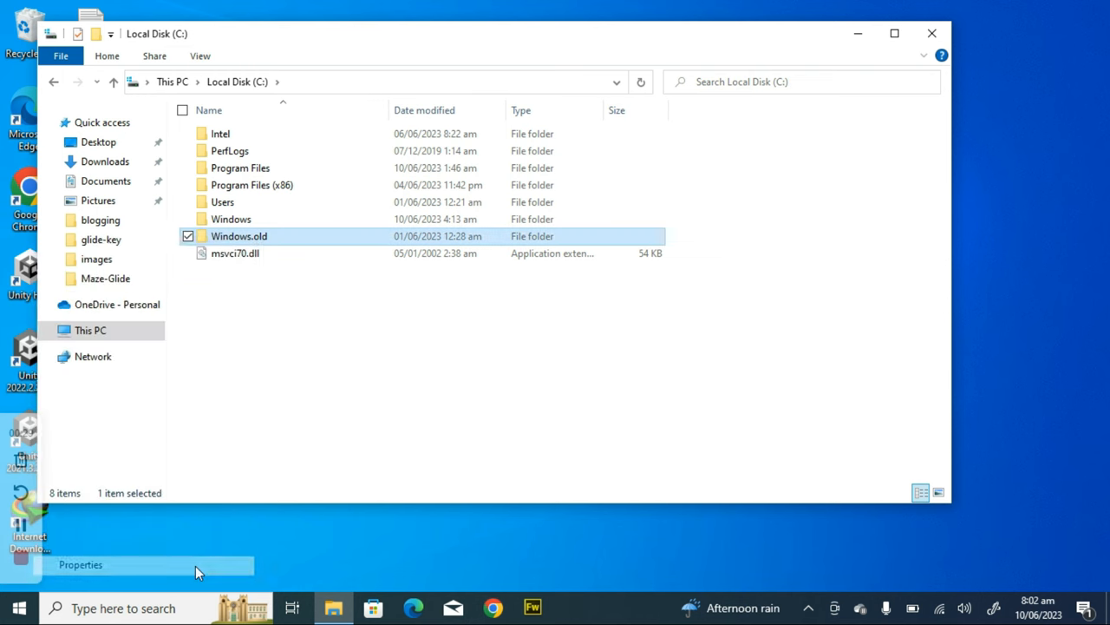
pyautogui.click(80, 564)
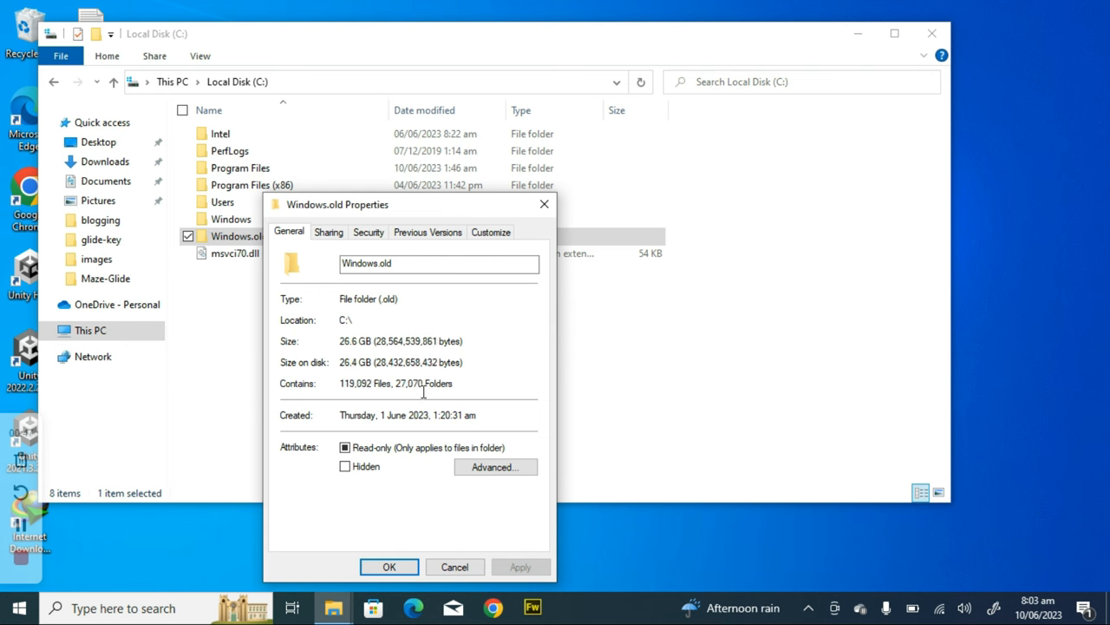
pyautogui.moveTo(434, 538)
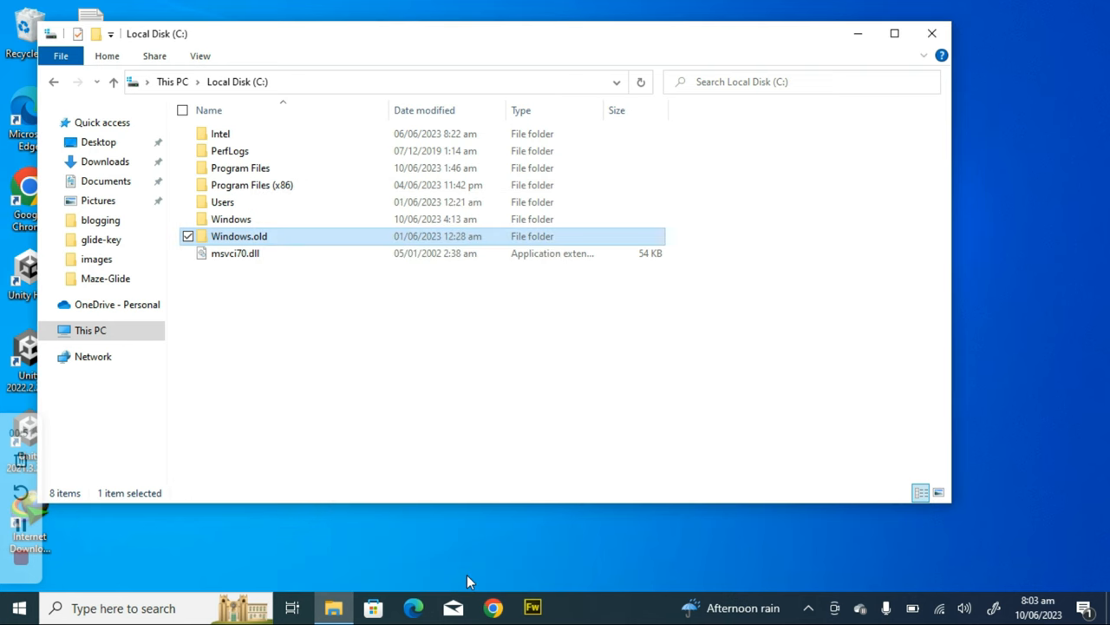
pyautogui.moveTo(256, 219)
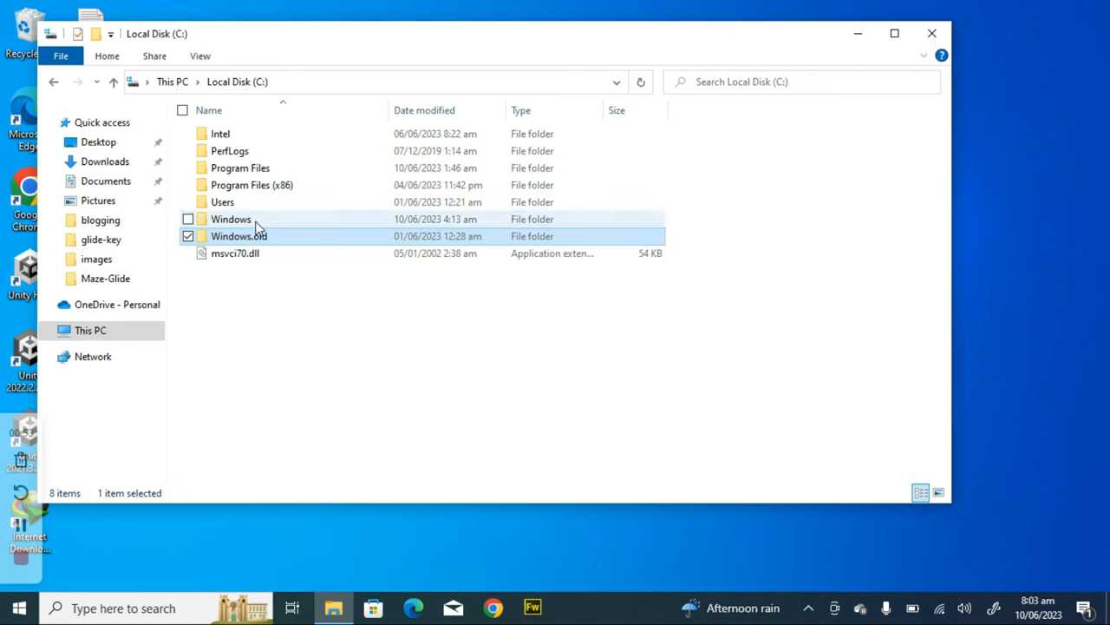
# Attempt to delete Windows.old, continue as administrator, and dismiss the access-denied message.
pyautogui.rightClick(239, 236)
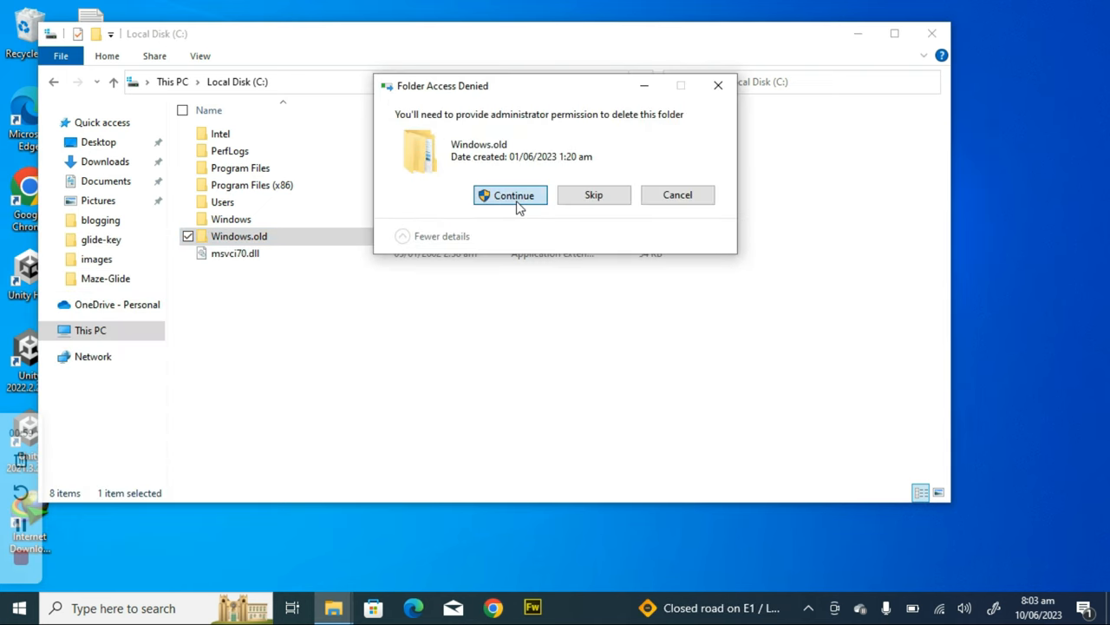
pyautogui.click(510, 194)
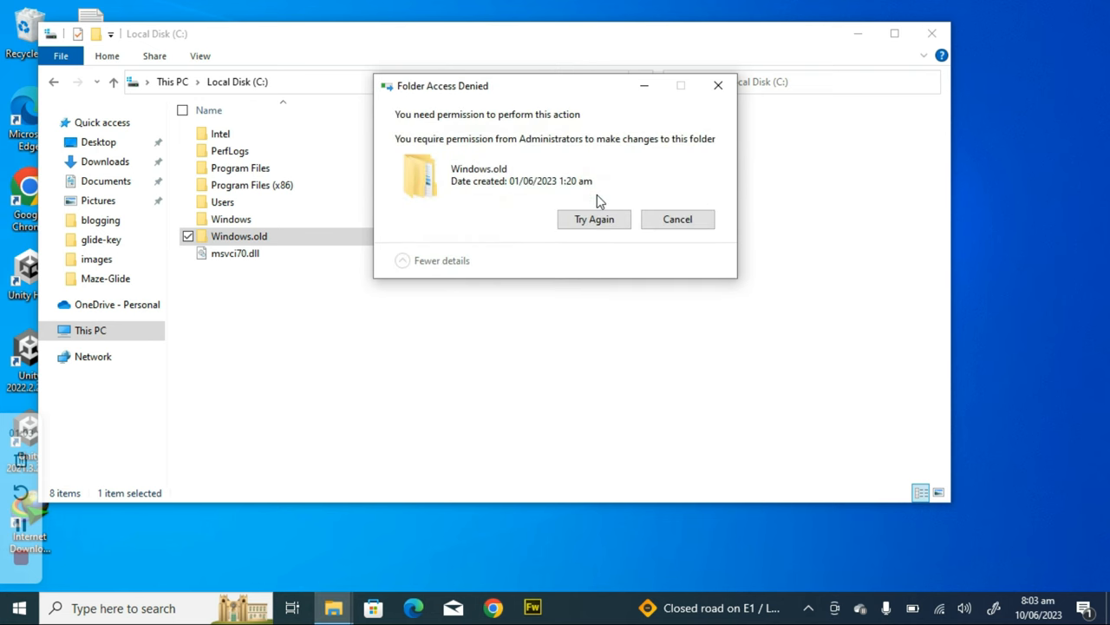
pyautogui.moveTo(511, 128)
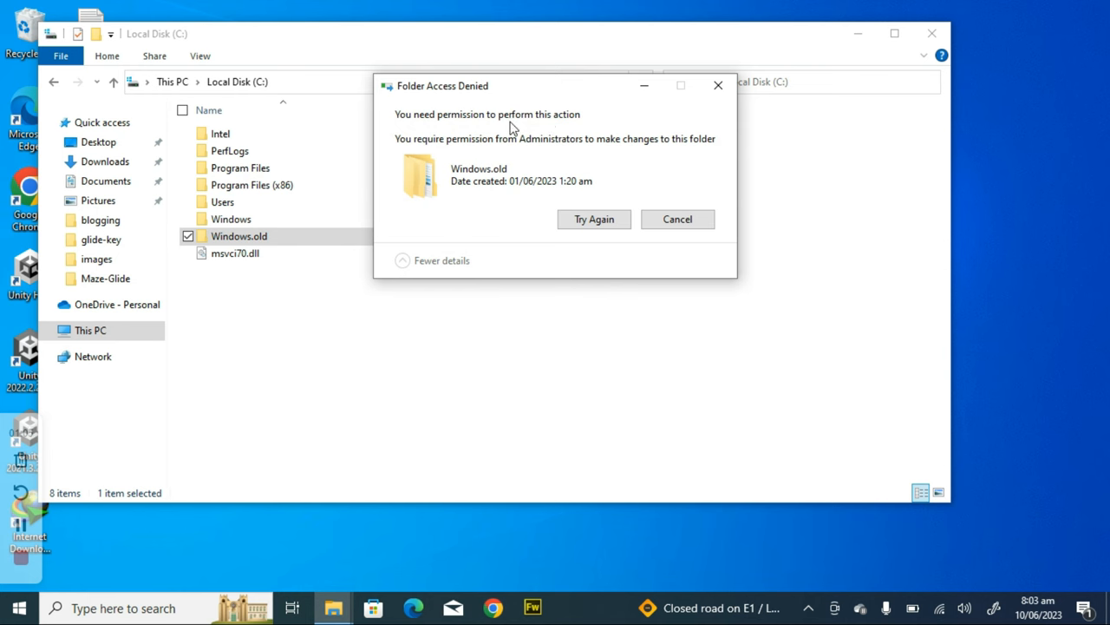
pyautogui.moveTo(628, 146)
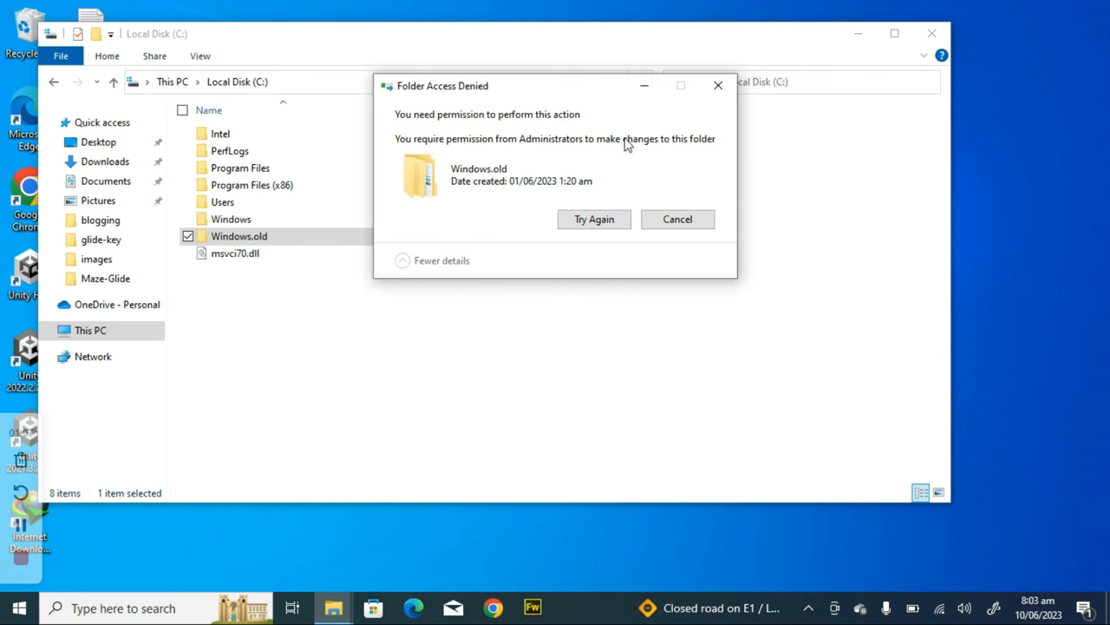
pyautogui.moveTo(573, 154)
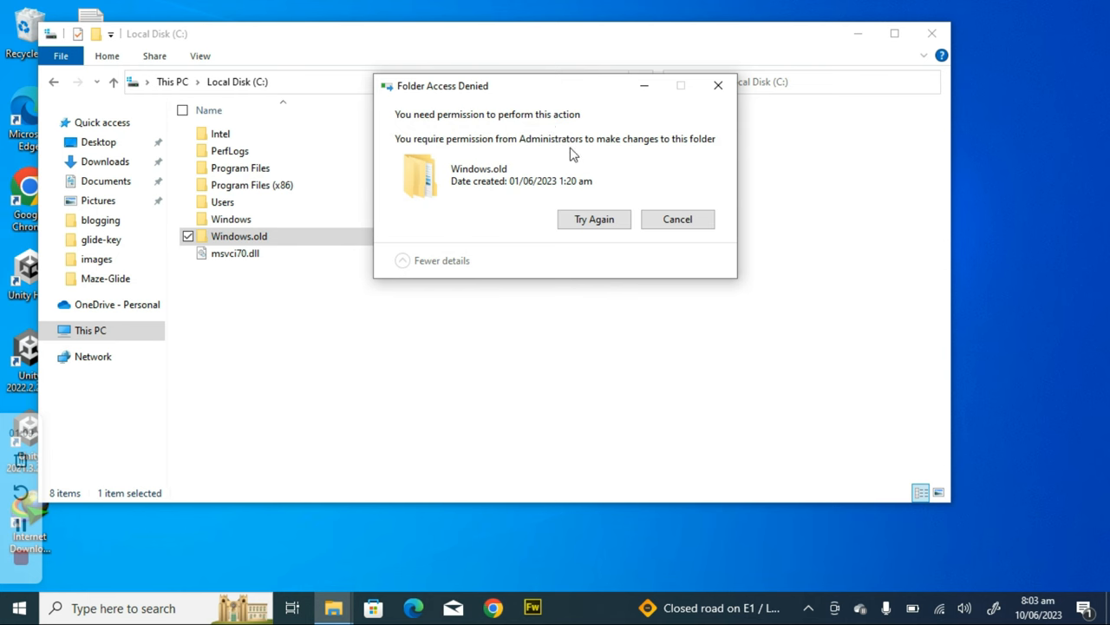
pyautogui.moveTo(677, 208)
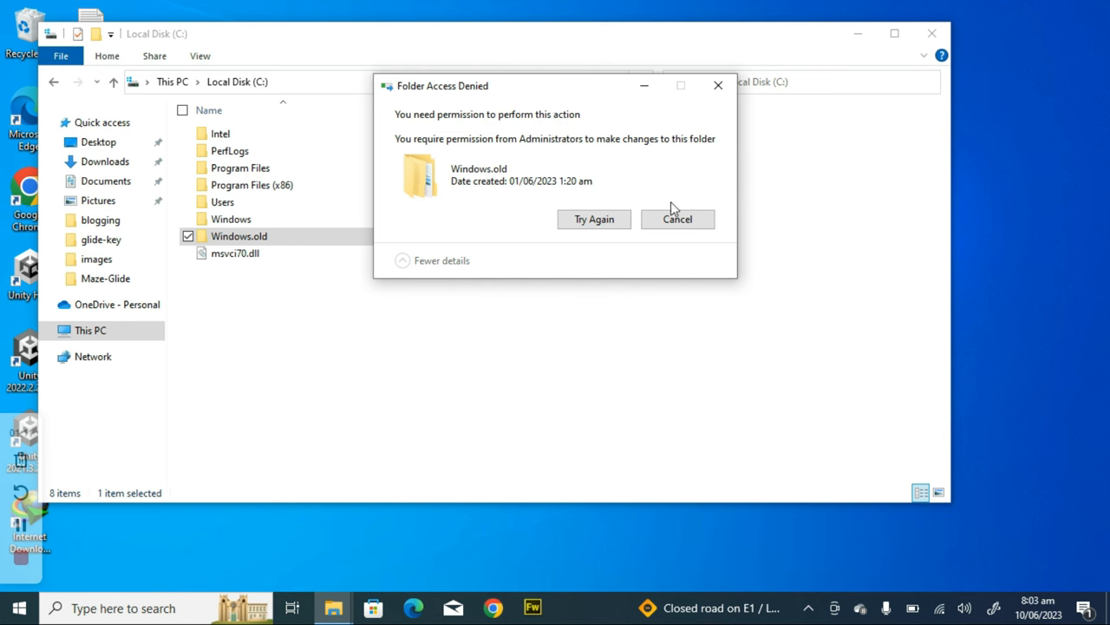
pyautogui.click(677, 218)
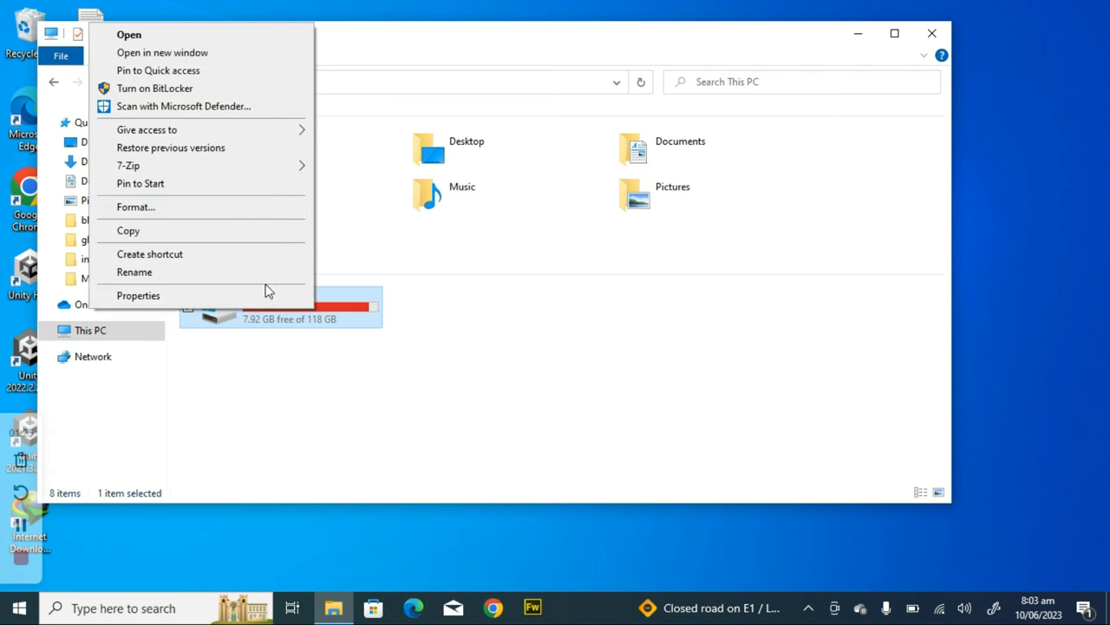
# Open Local Disk (C:) Properties and launch Disk Cleanup from it.
pyautogui.click(139, 295)
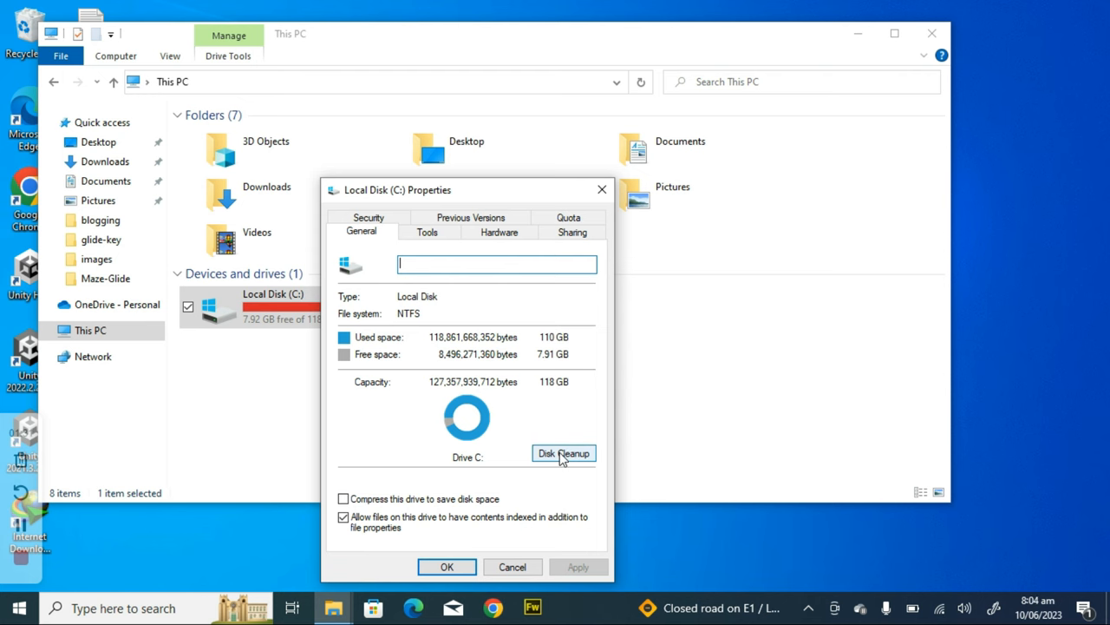
pyautogui.click(562, 453)
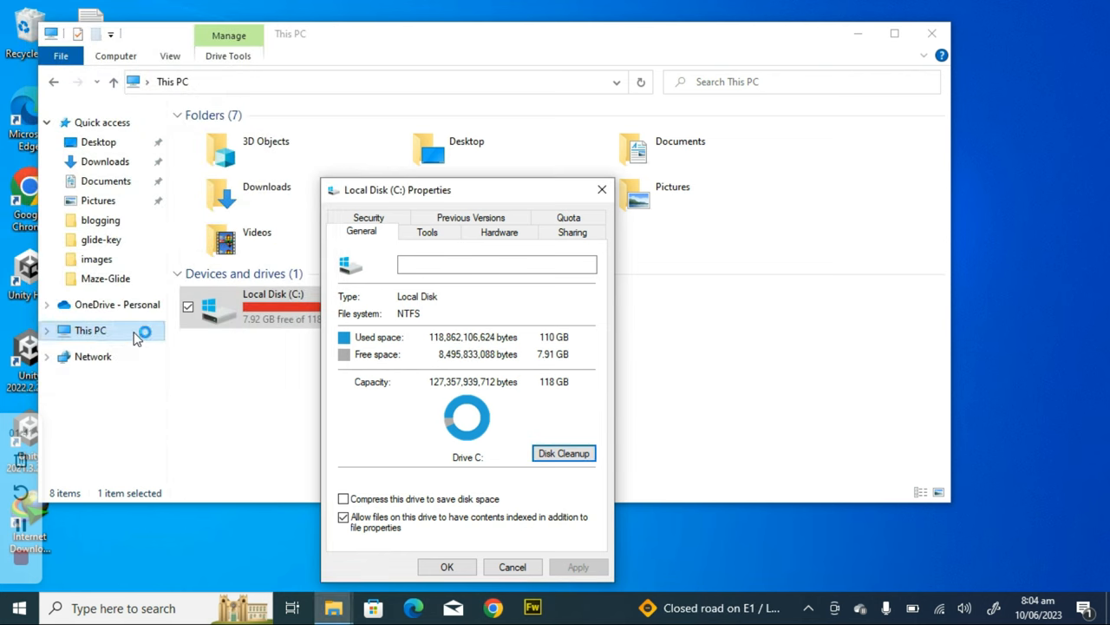
pyautogui.moveTo(537, 222)
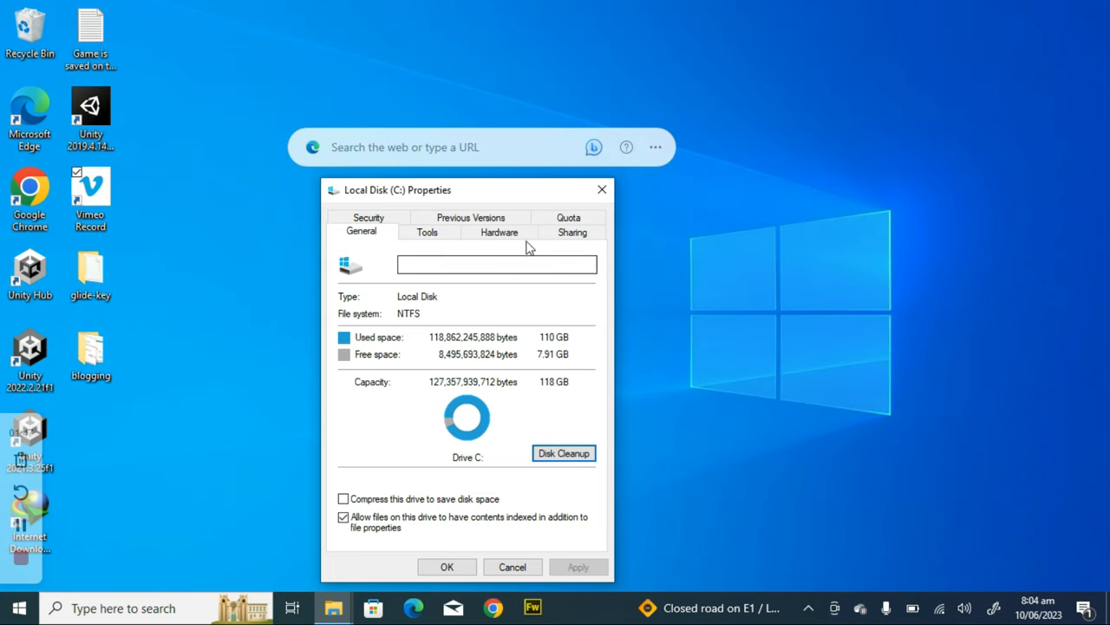
# Keep Previous Windows installation(s) checked and untick Device driver packages in the cleanup list.
pyautogui.click(563, 453)
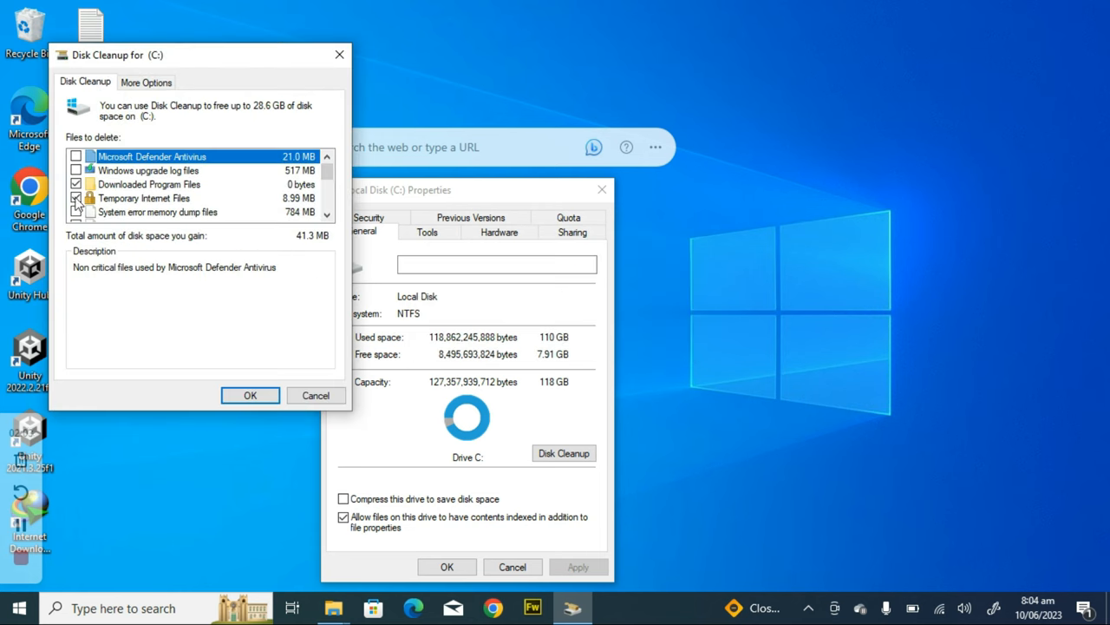
pyautogui.click(76, 198)
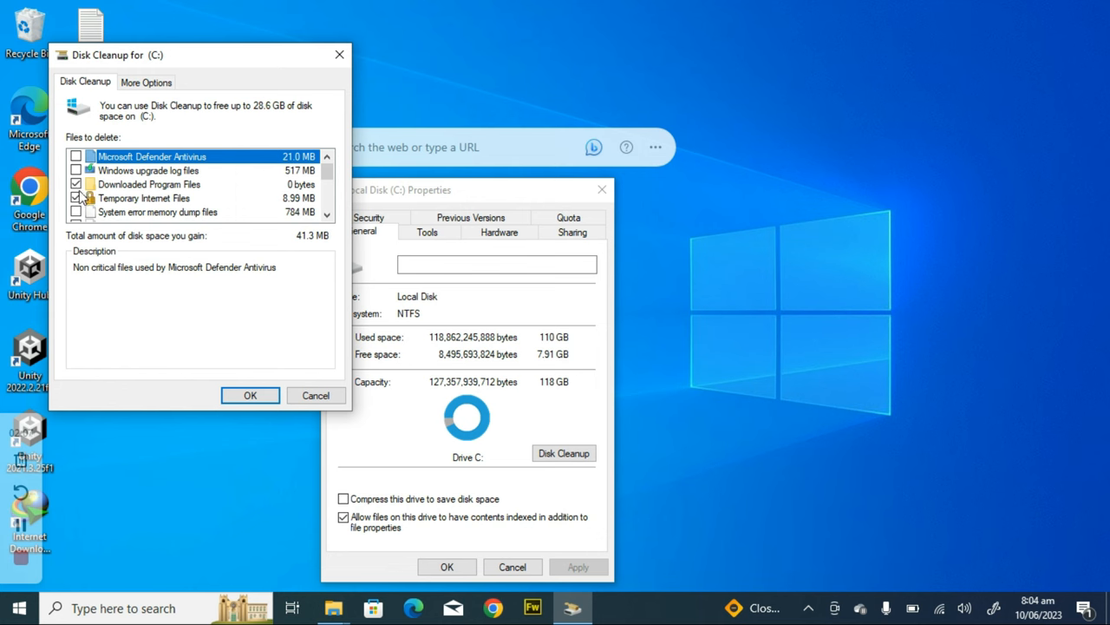
pyautogui.click(76, 198)
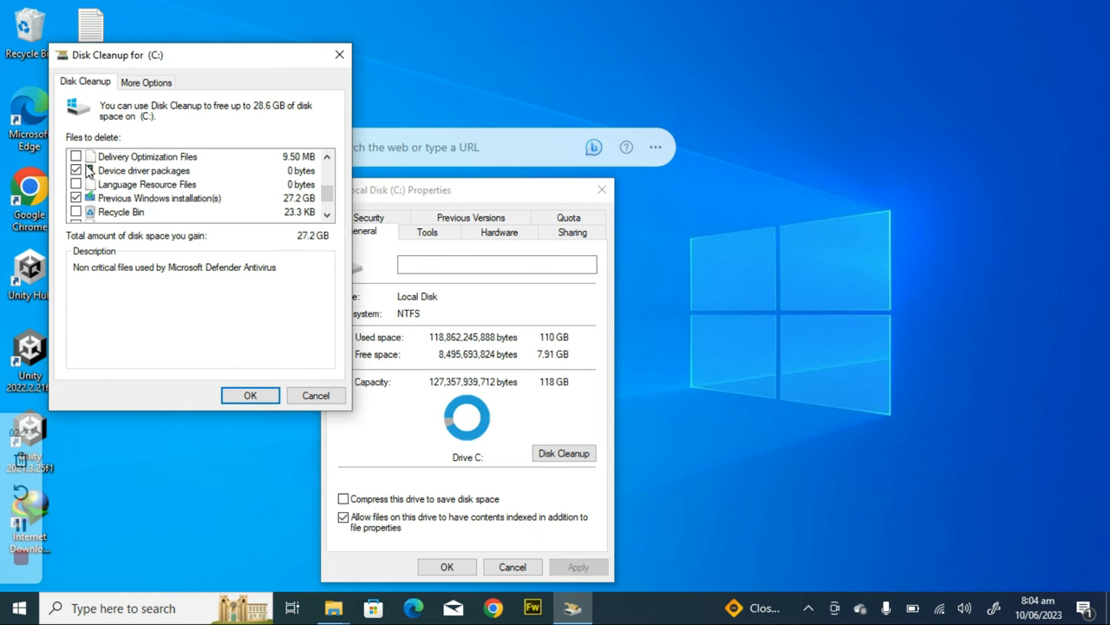
pyautogui.click(76, 170)
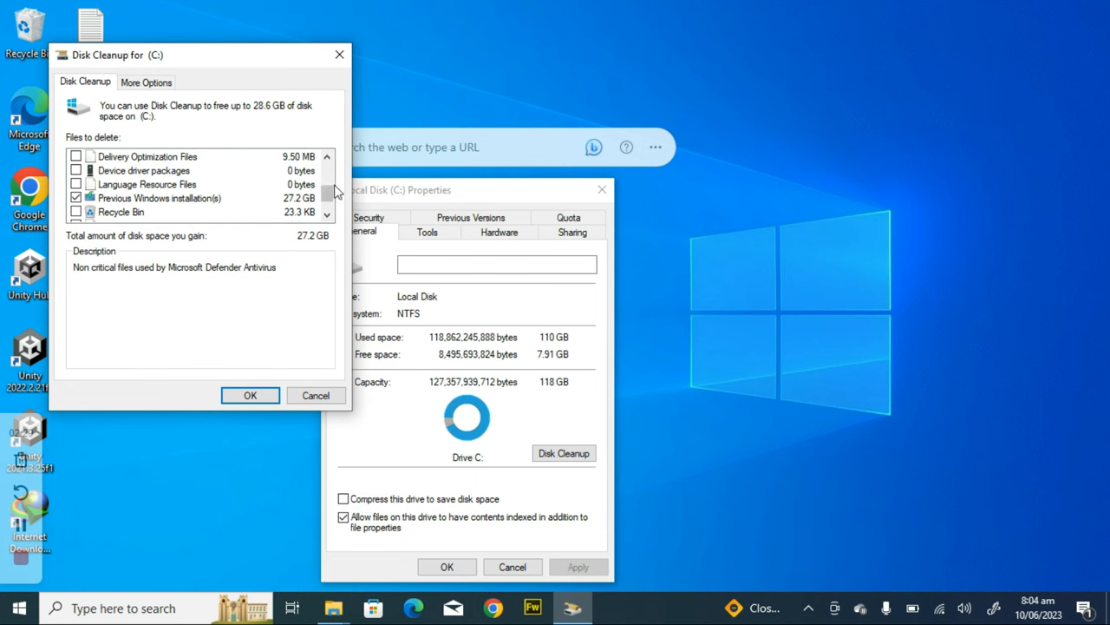
# Untick Thumbnails and the other category, then confirm cleanup of the 27.2 GB selection.
pyautogui.scroll(-3)
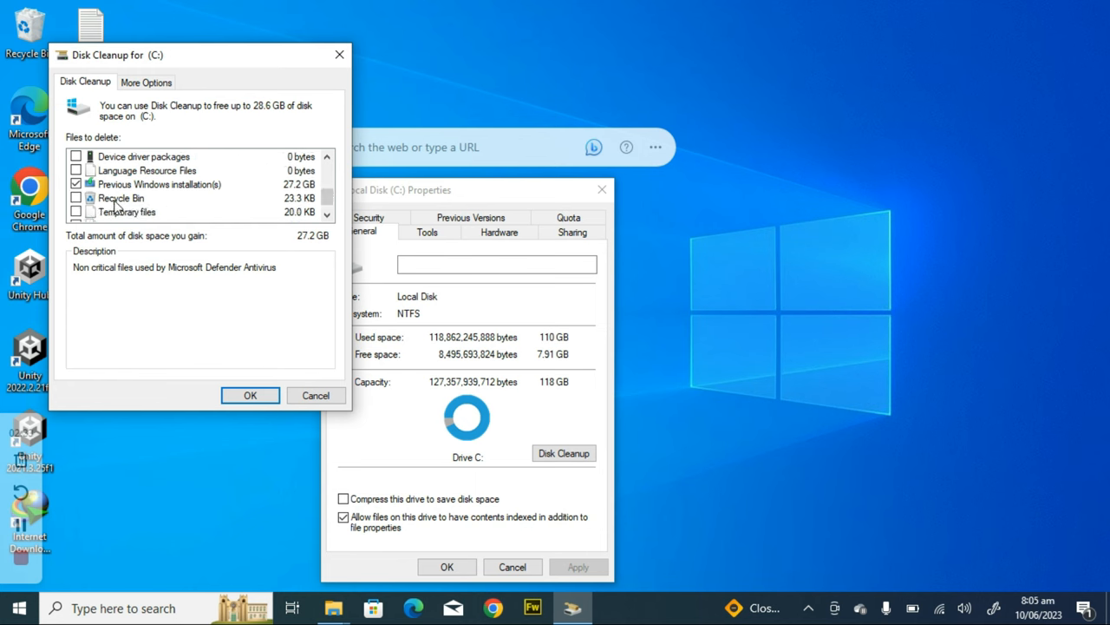
pyautogui.click(328, 215)
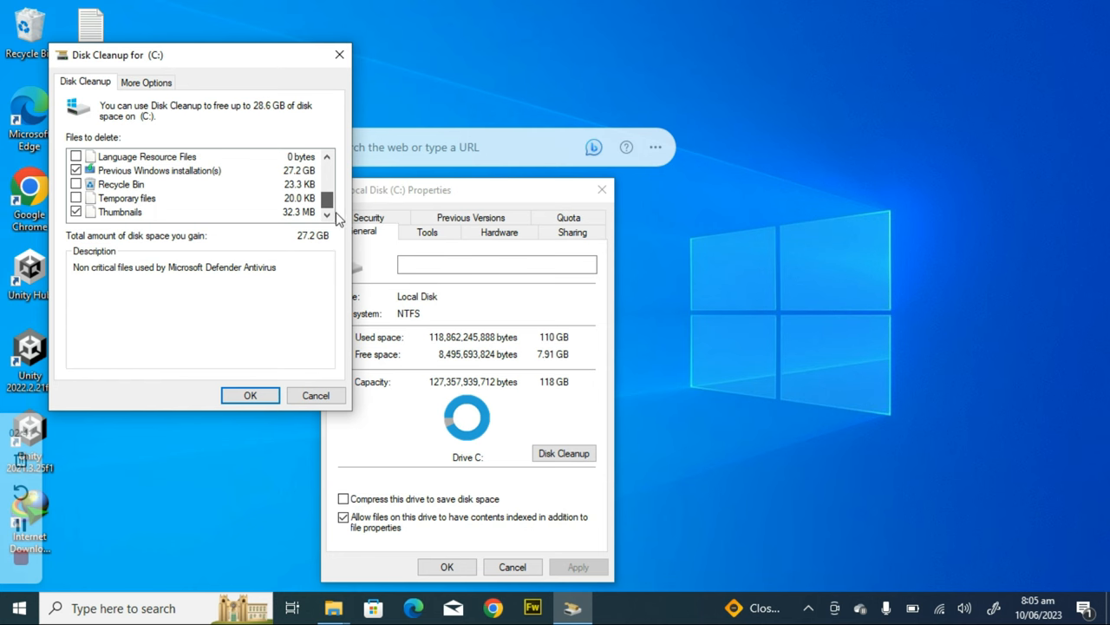
pyautogui.click(77, 212)
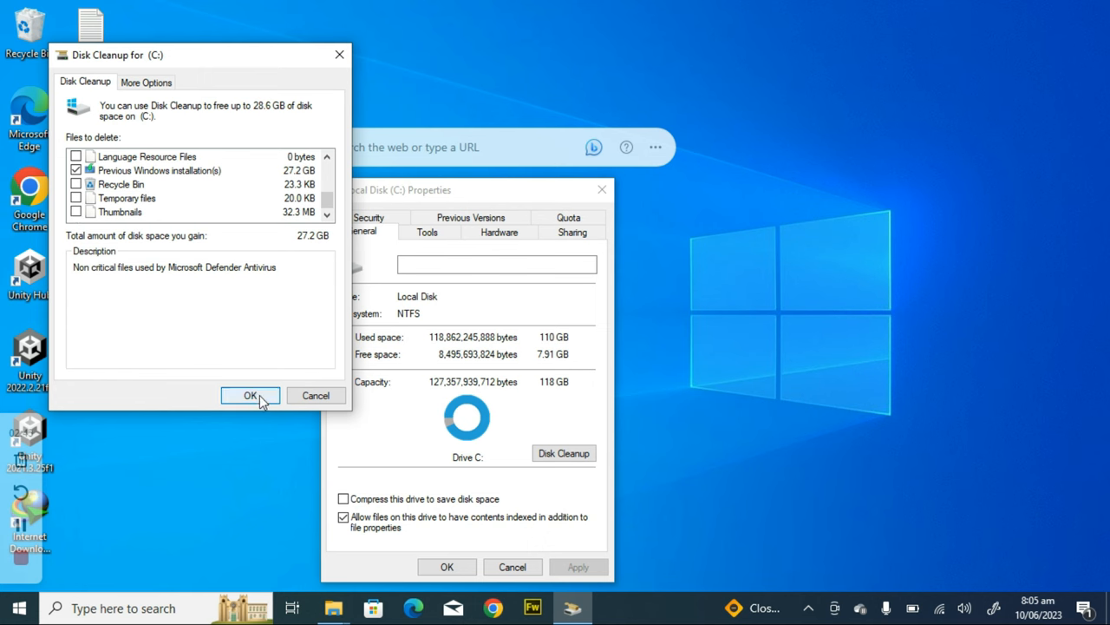
pyautogui.click(250, 396)
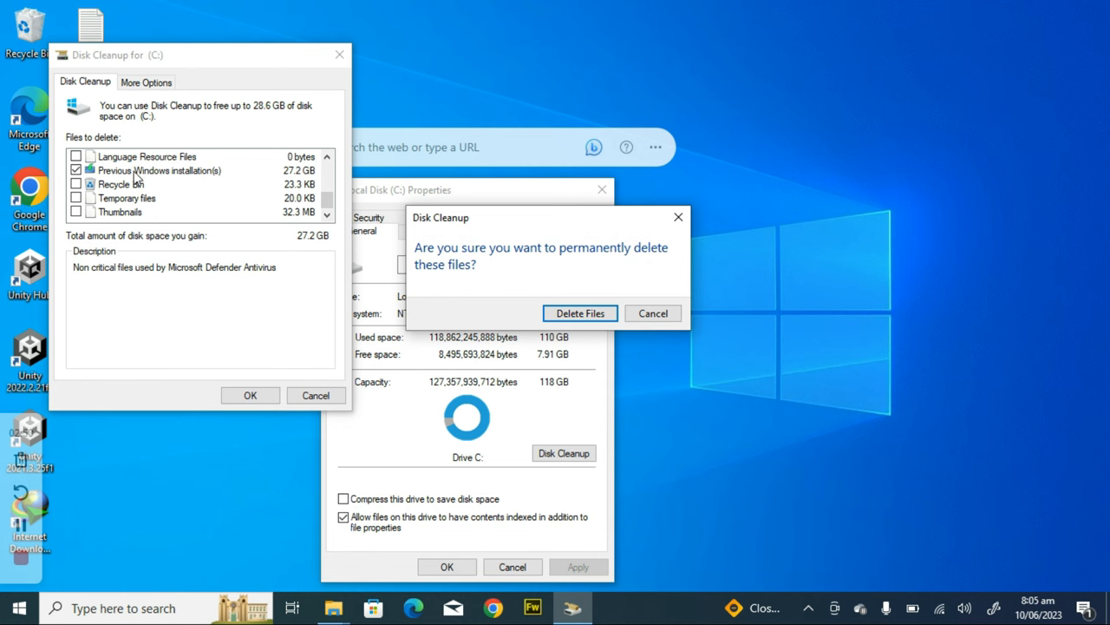
pyautogui.moveTo(574, 290)
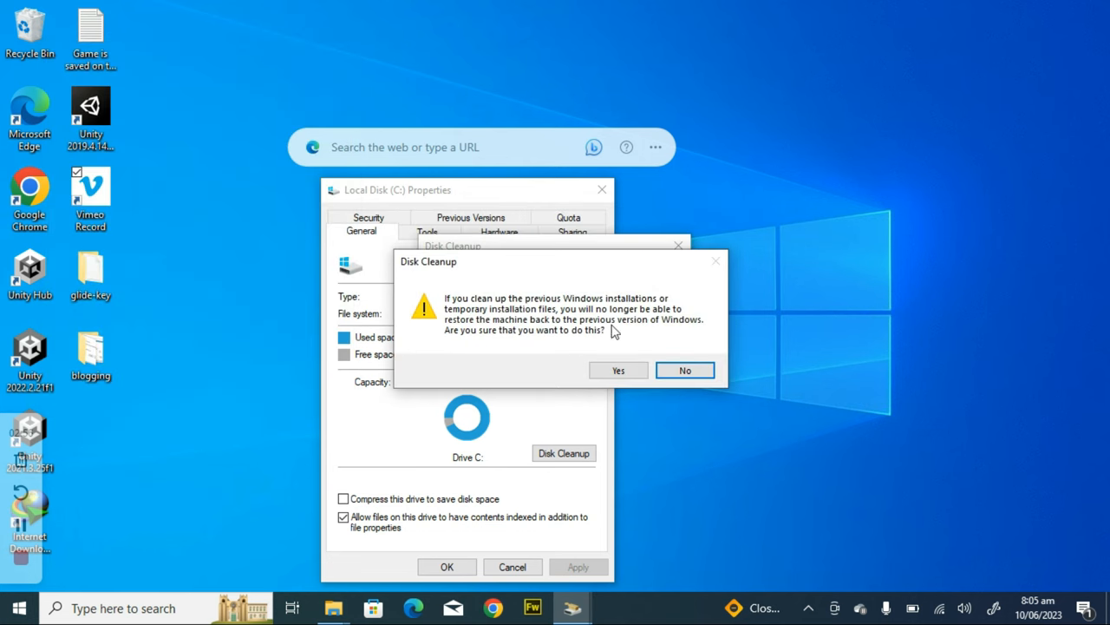
pyautogui.moveTo(467, 306)
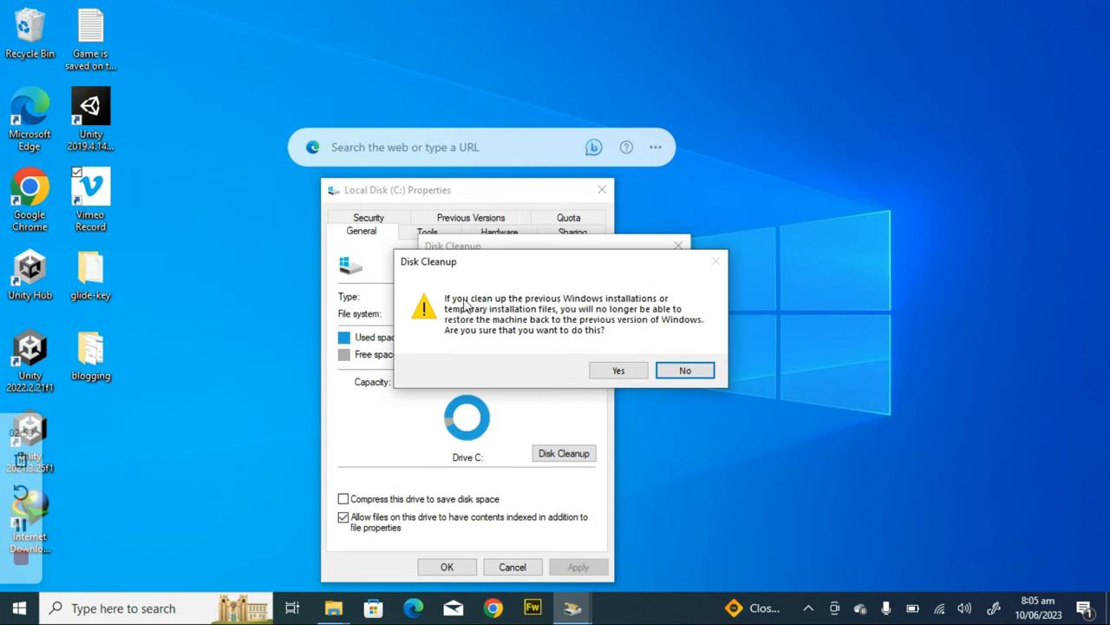
pyautogui.moveTo(622, 314)
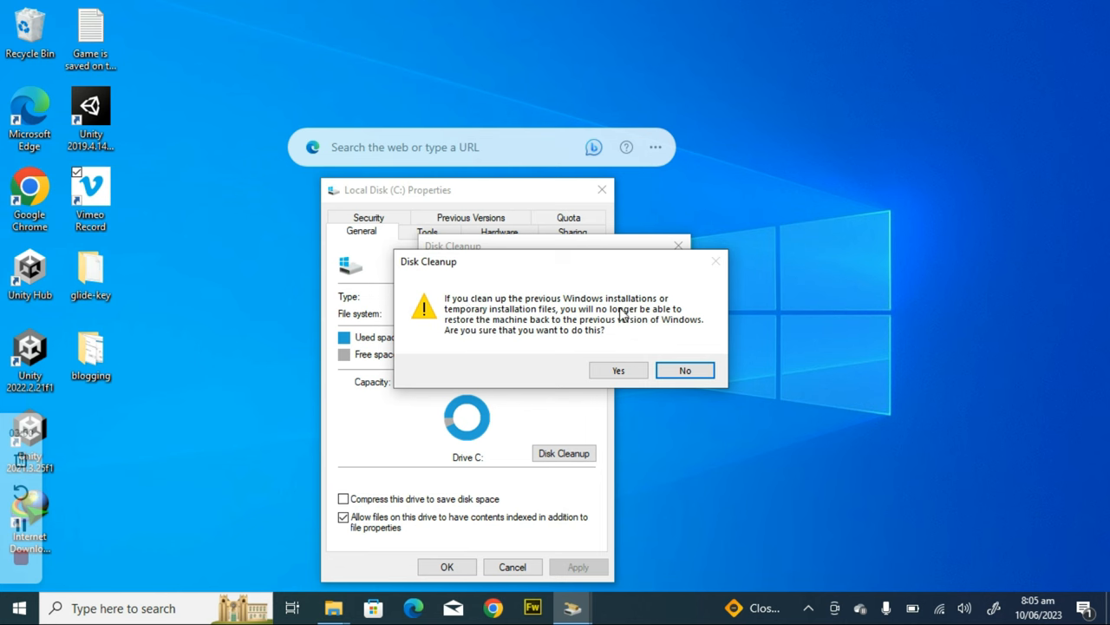
pyautogui.moveTo(540, 324)
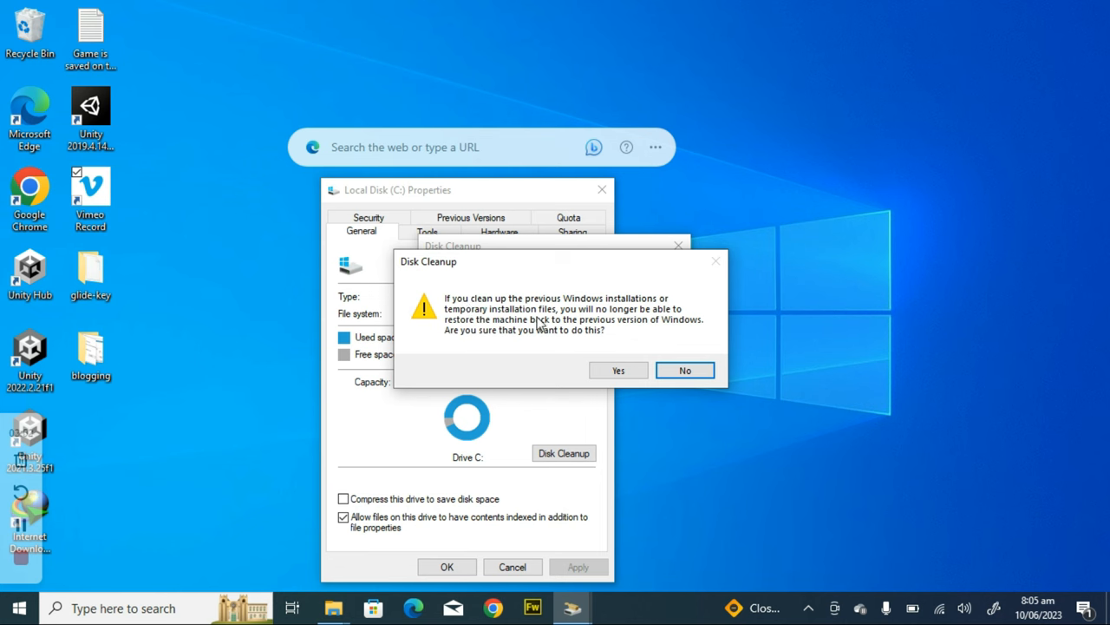
pyautogui.moveTo(680, 314)
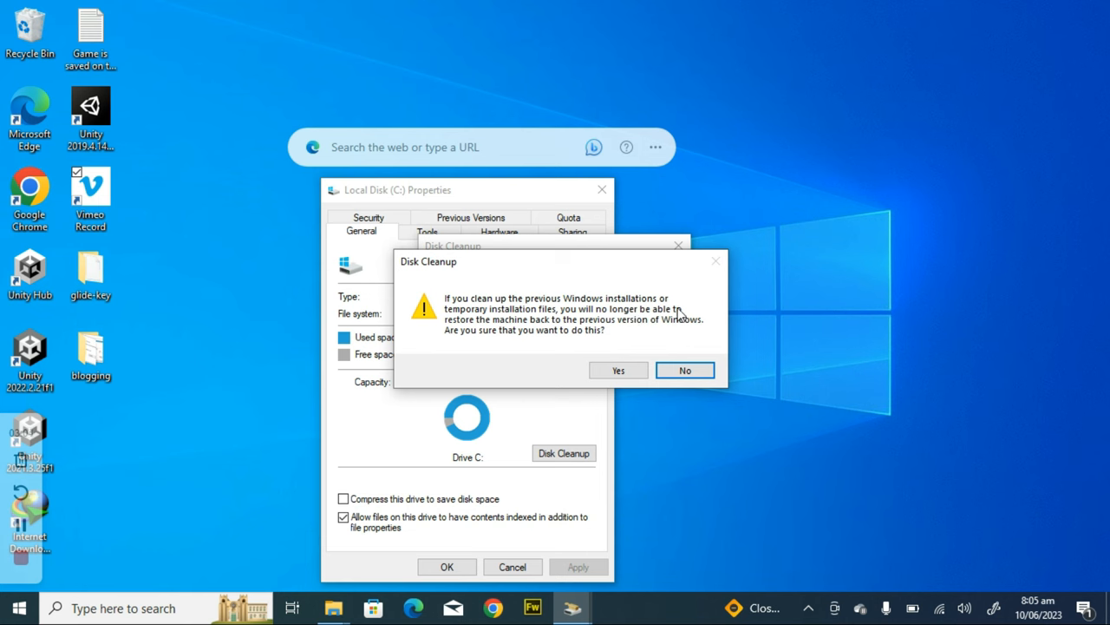
pyautogui.moveTo(559, 331)
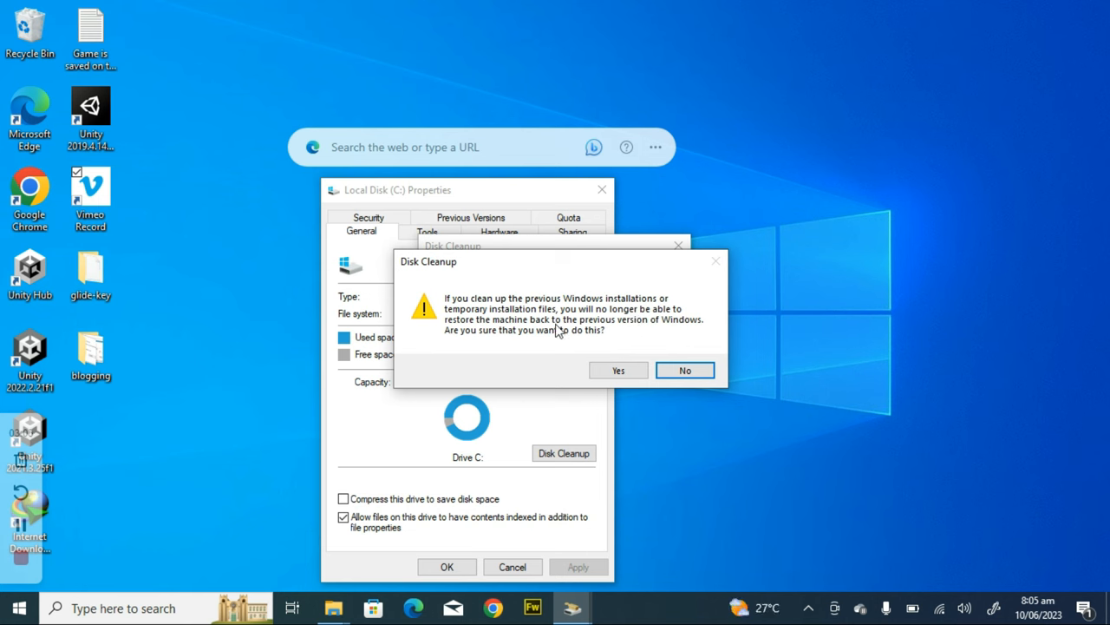
pyautogui.moveTo(690, 333)
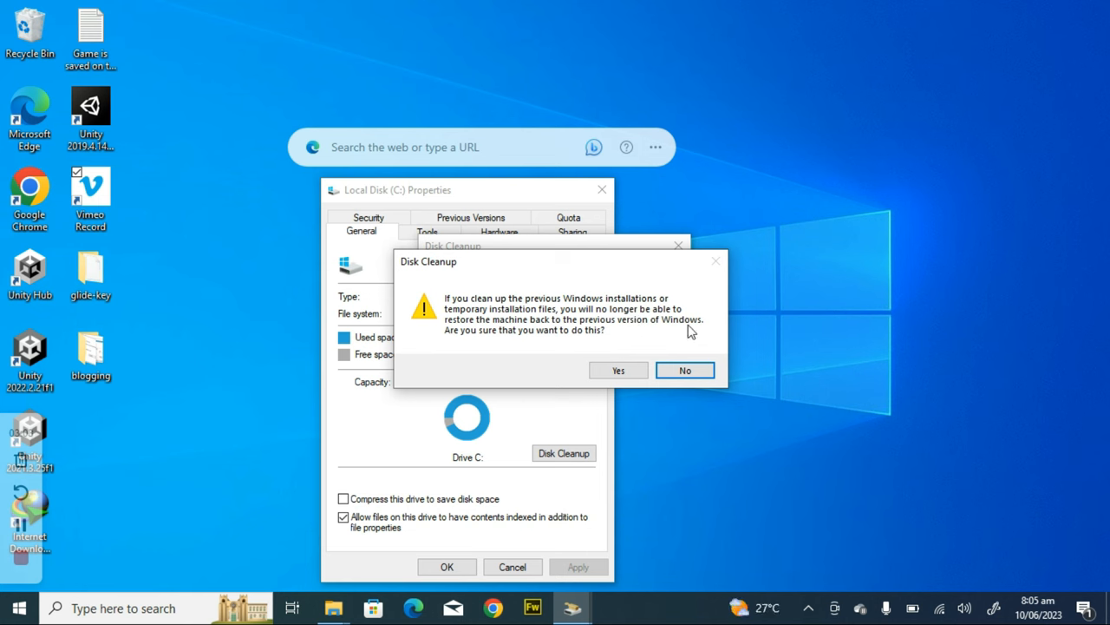
pyautogui.moveTo(462, 340)
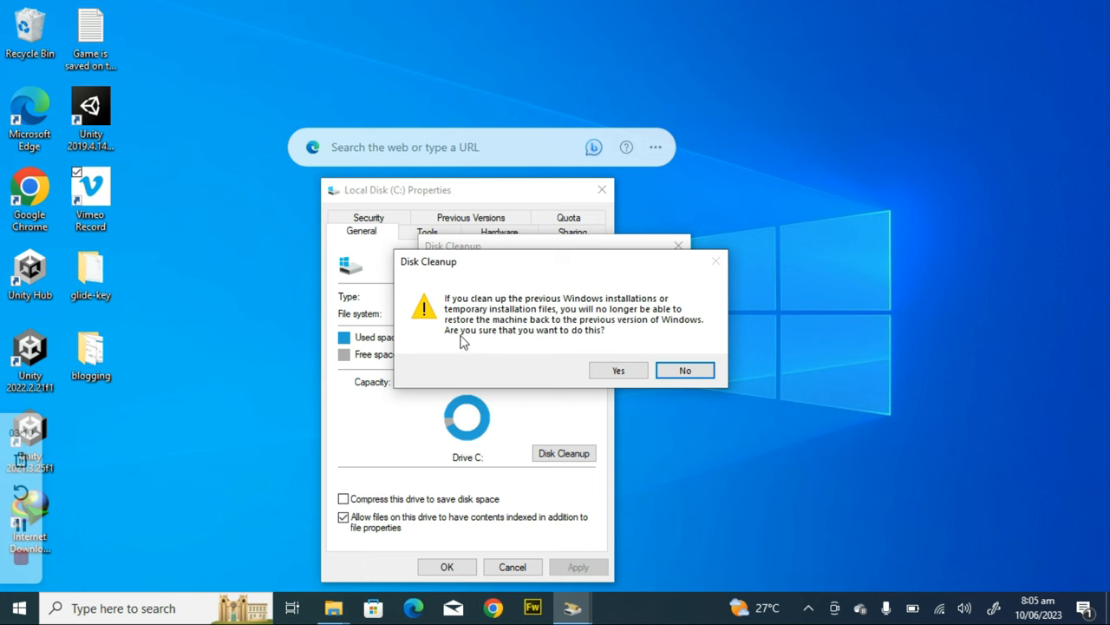
pyautogui.moveTo(625, 368)
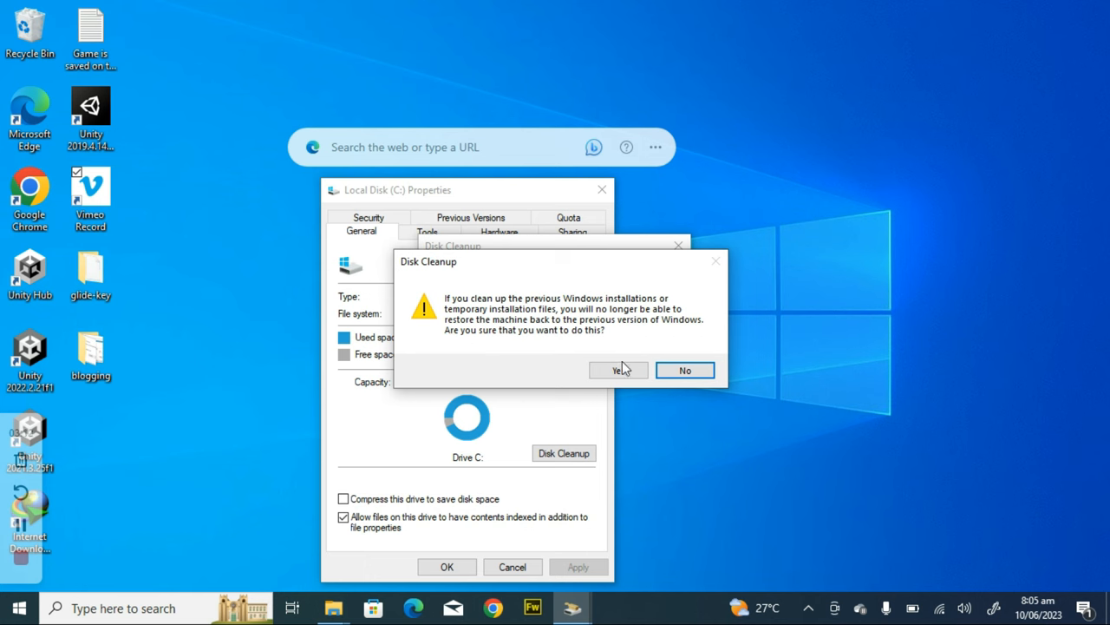
# Accept the rollback warning so Disk Cleanup removes the previous Windows installation files.
pyautogui.click(618, 369)
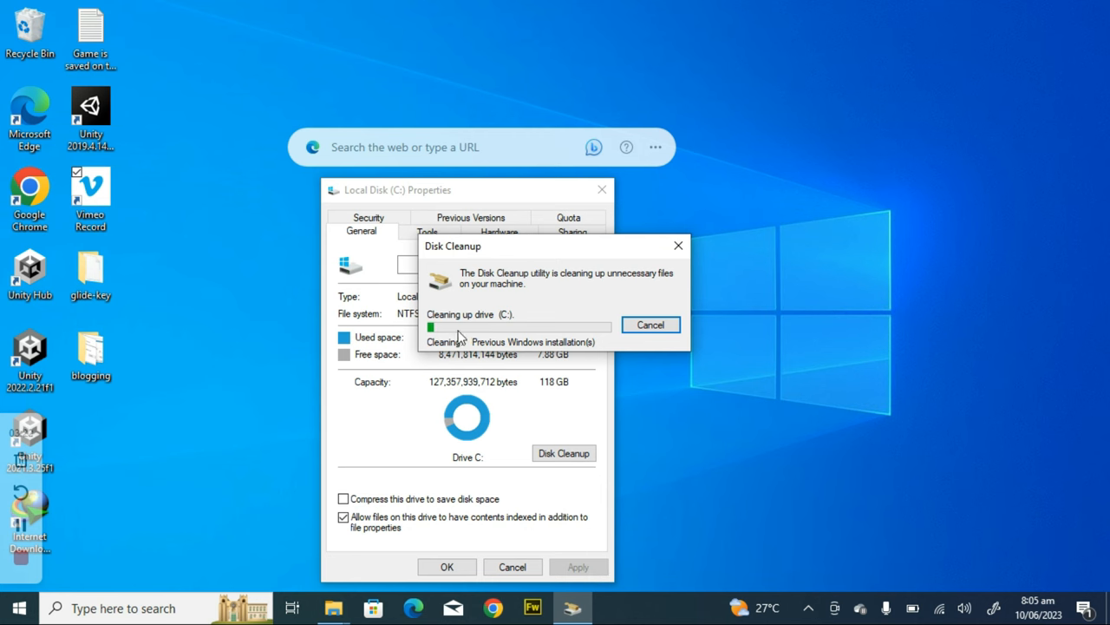
pyautogui.moveTo(191, 482)
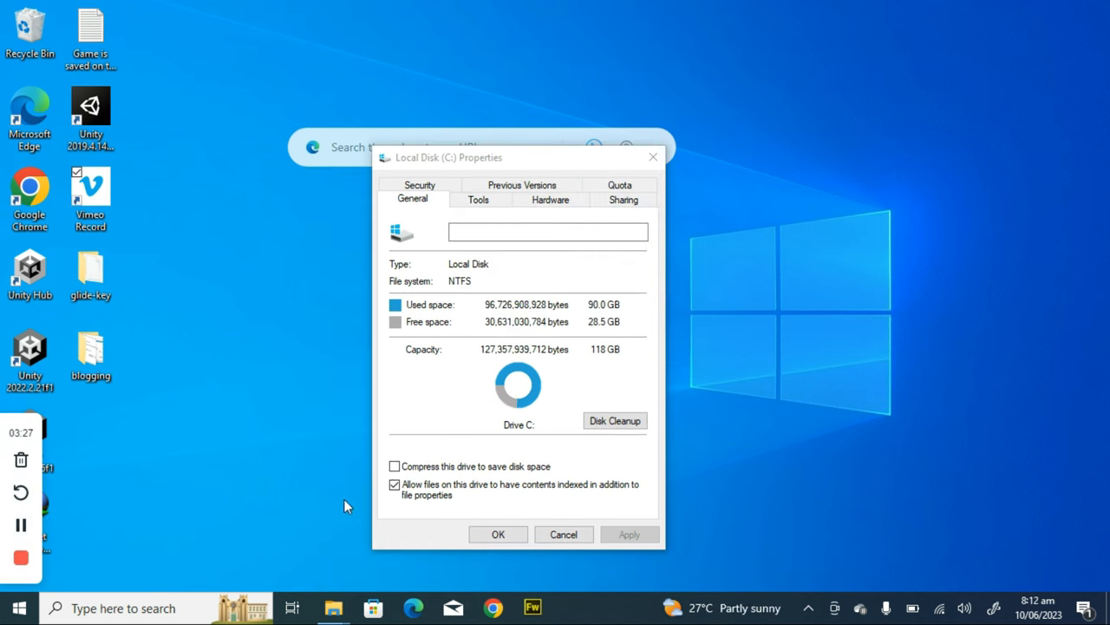
pyautogui.moveTo(469, 404)
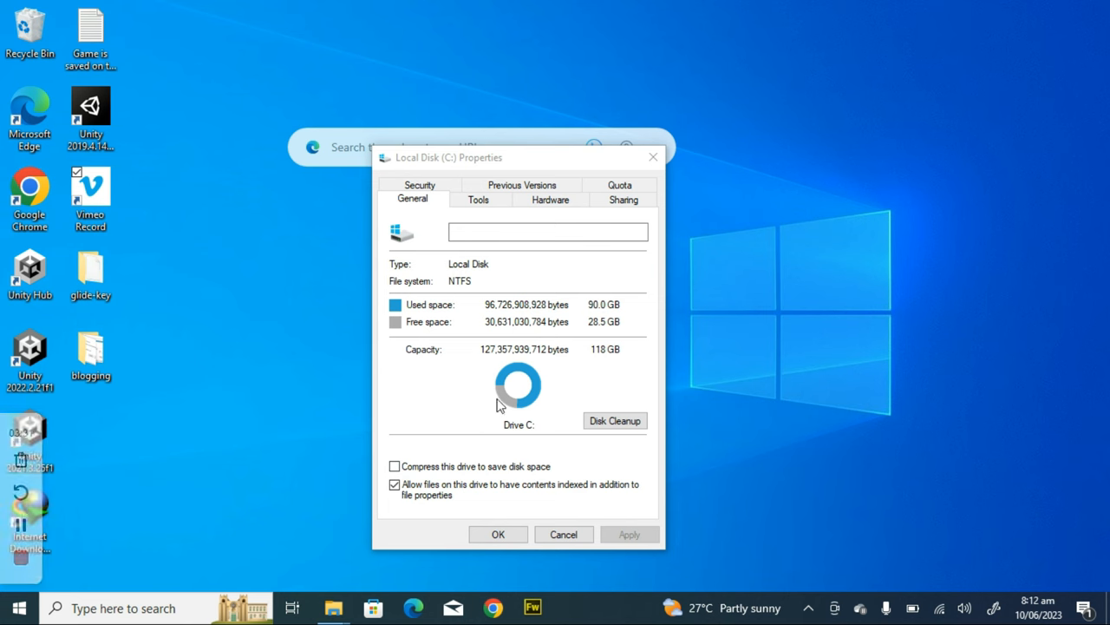
pyautogui.moveTo(614, 357)
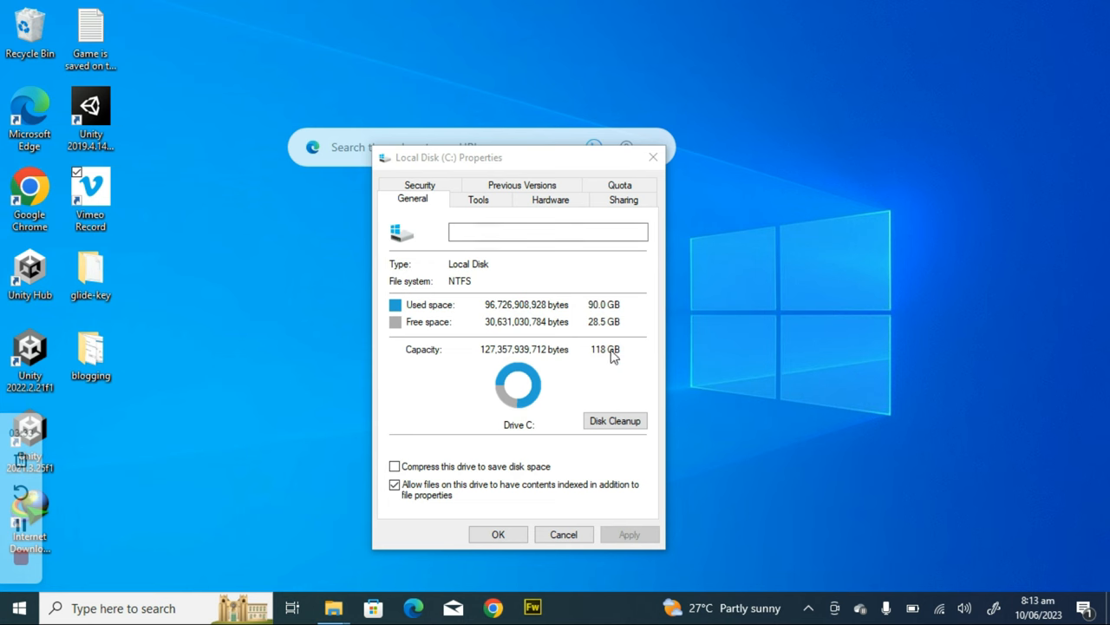
pyautogui.moveTo(515, 410)
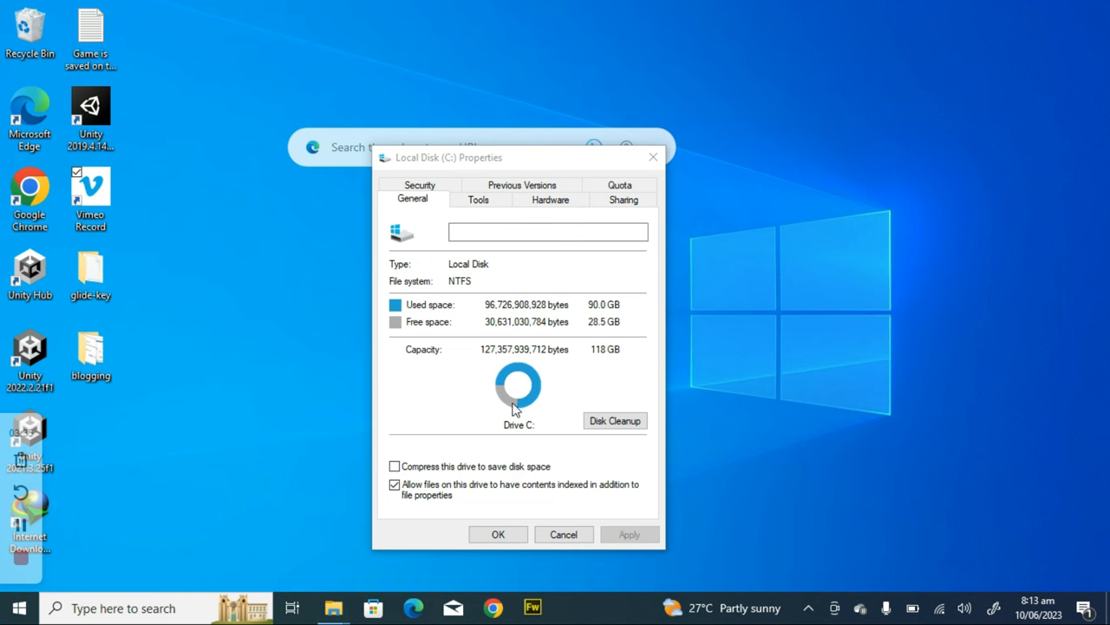
pyautogui.moveTo(520, 416)
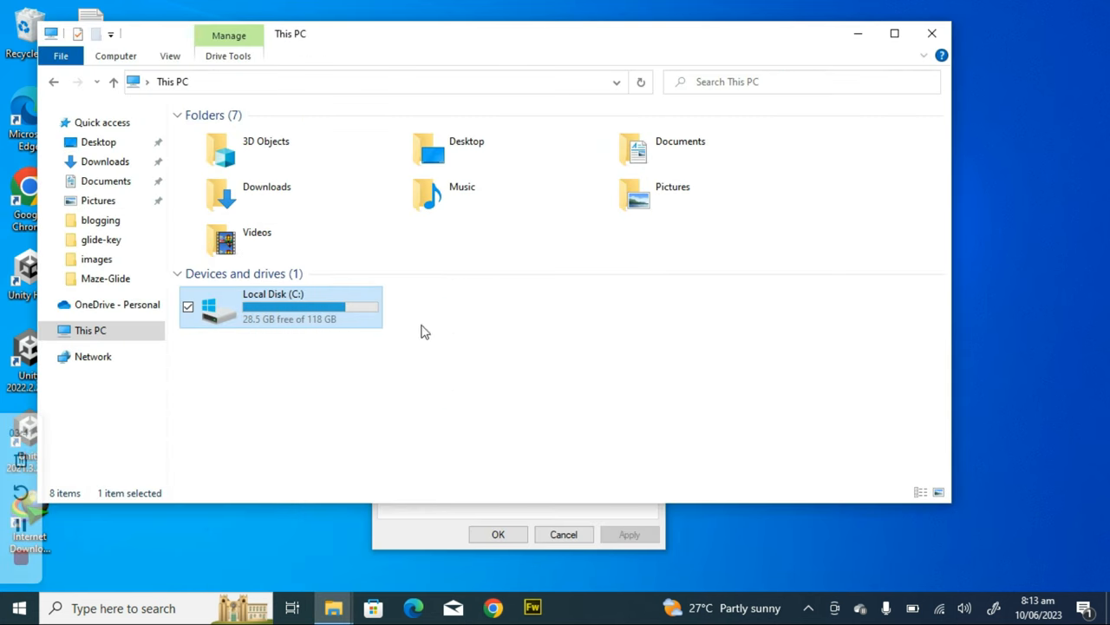
pyautogui.moveTo(640, 81)
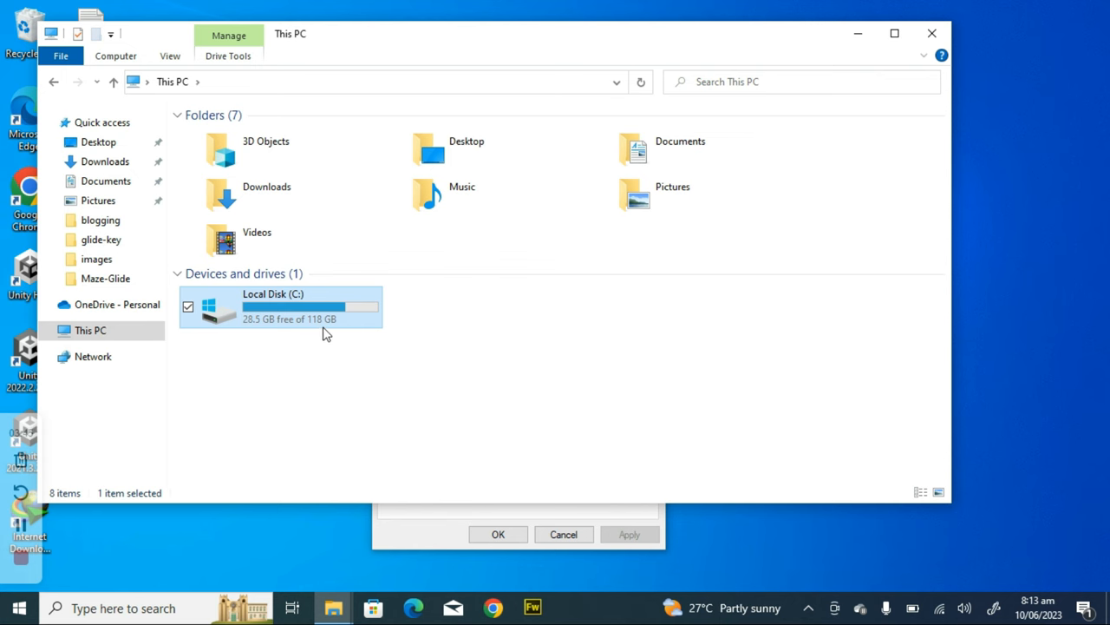
# Open Local Disk (C:) to verify Windows.old is gone and 28.5 GB is free.
pyautogui.doubleClick(274, 305)
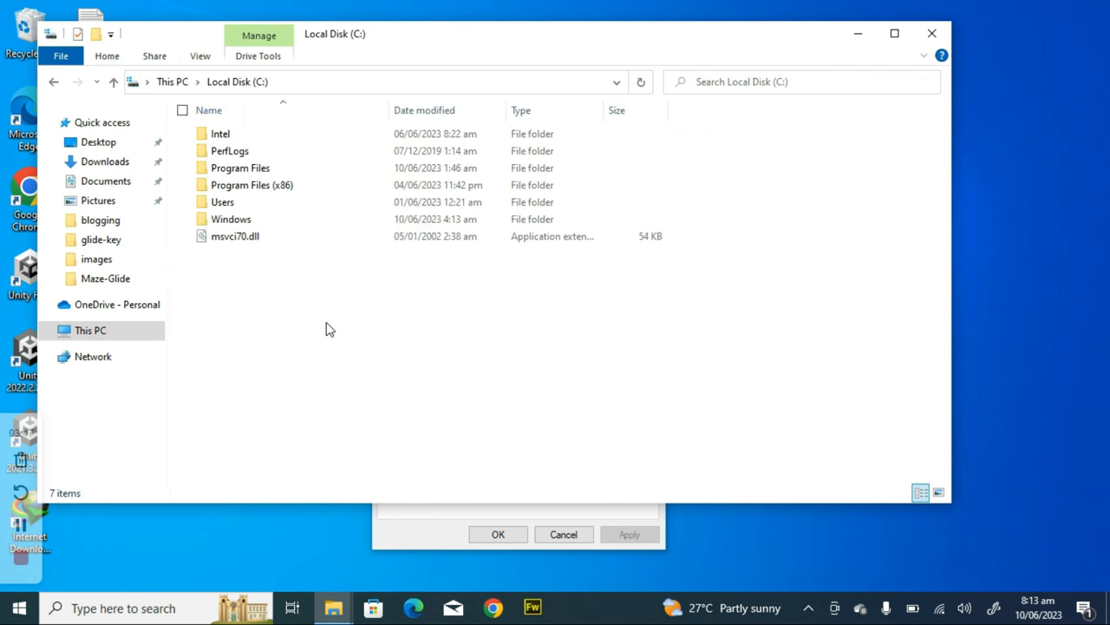
pyautogui.moveTo(340, 283)
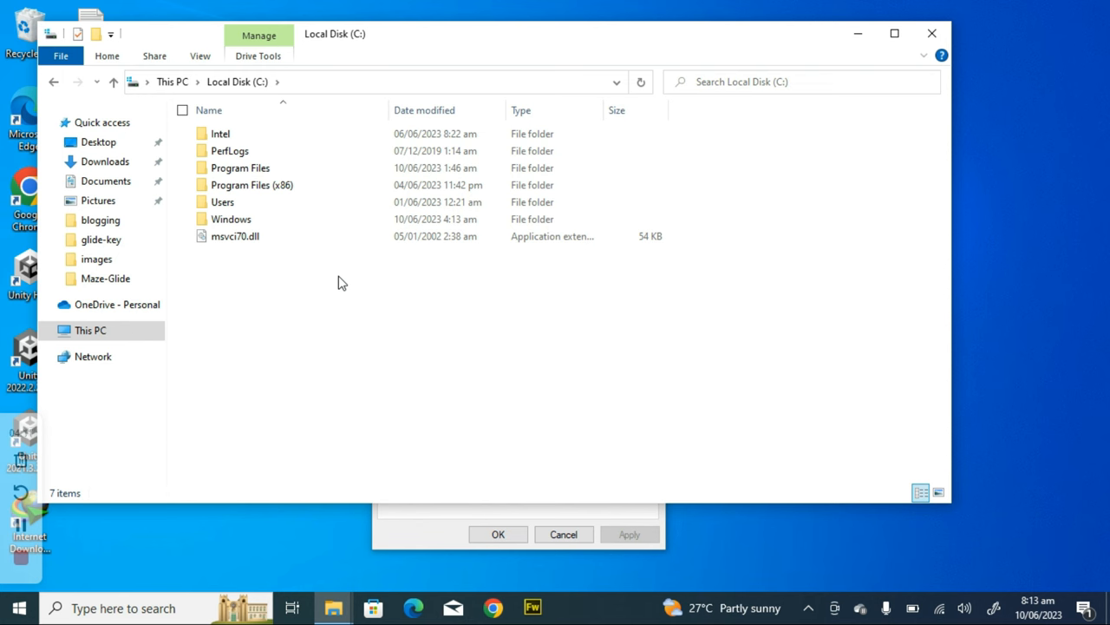
pyautogui.moveTo(830, 180)
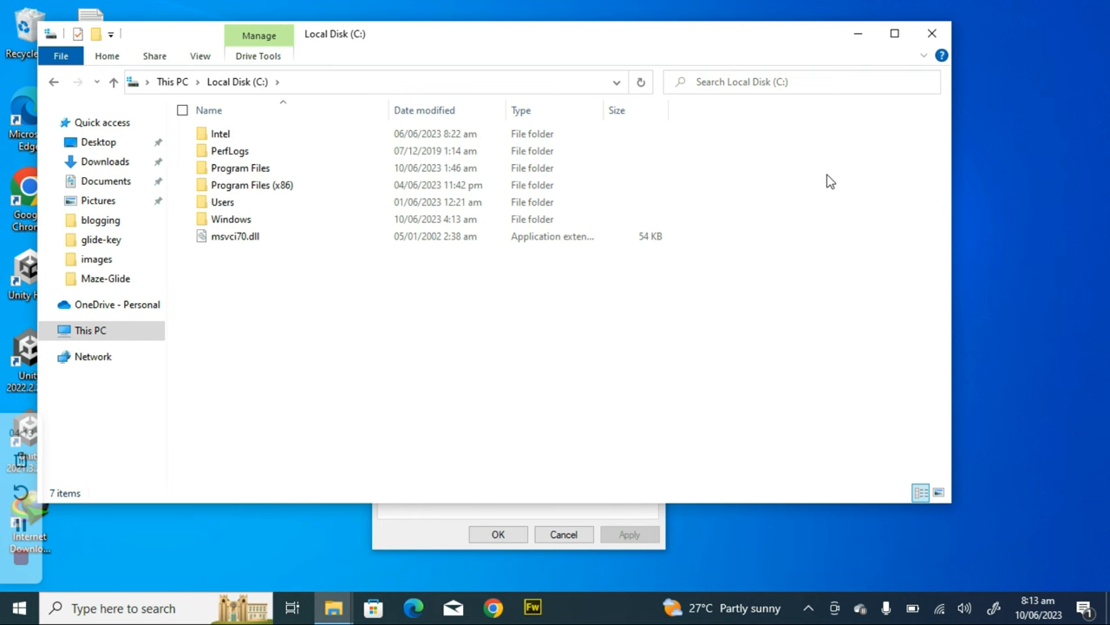